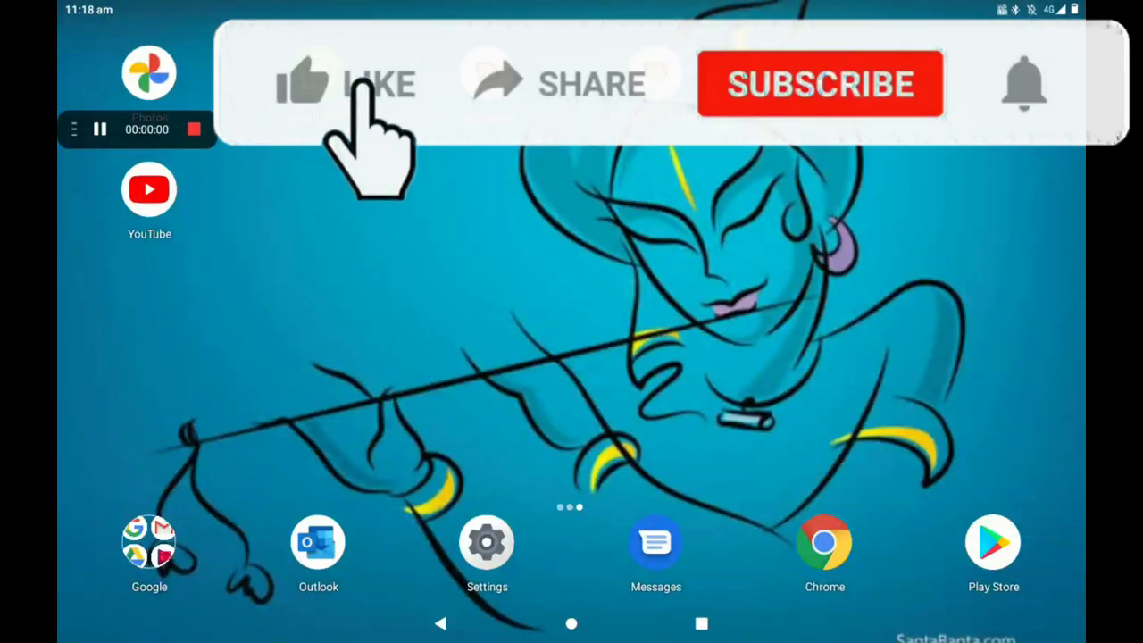
# Launch the BigMidas Vendors app from the home screen to its welcome page.
pyautogui.click(342, 84)
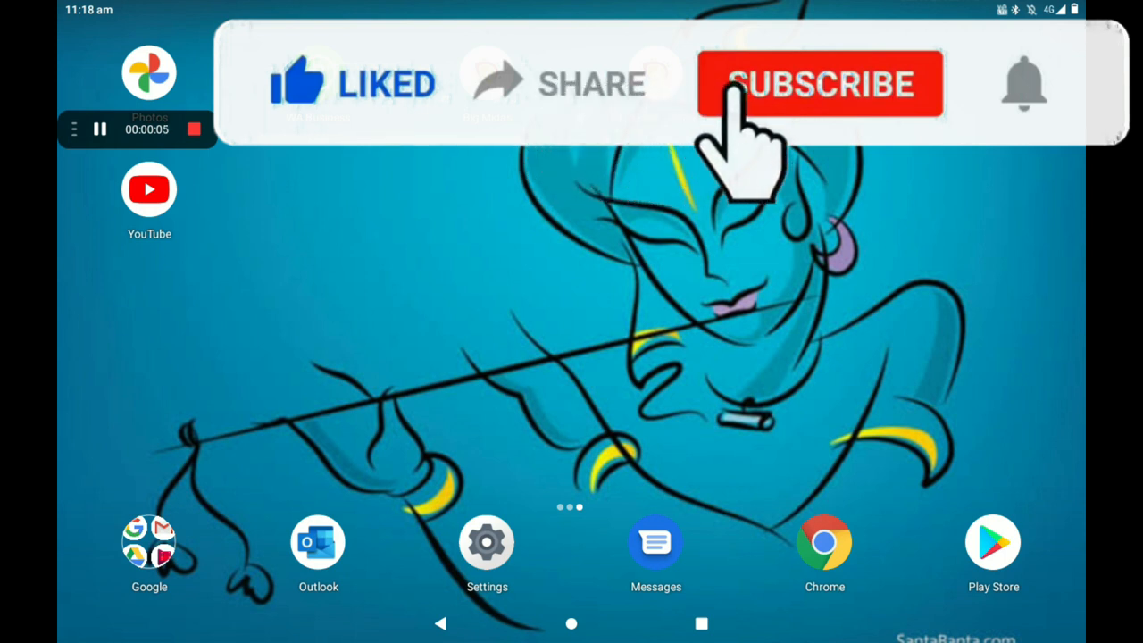
pyautogui.click(818, 83)
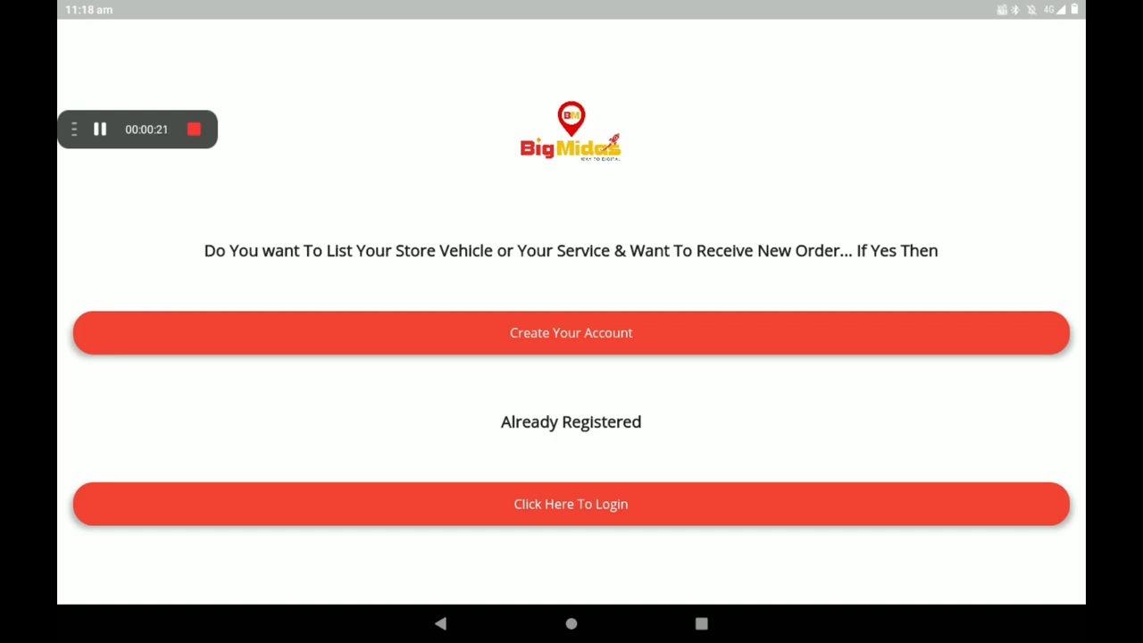
# Visit the login form, return, and start the Create Your Account registration form.
pyautogui.click(571, 503)
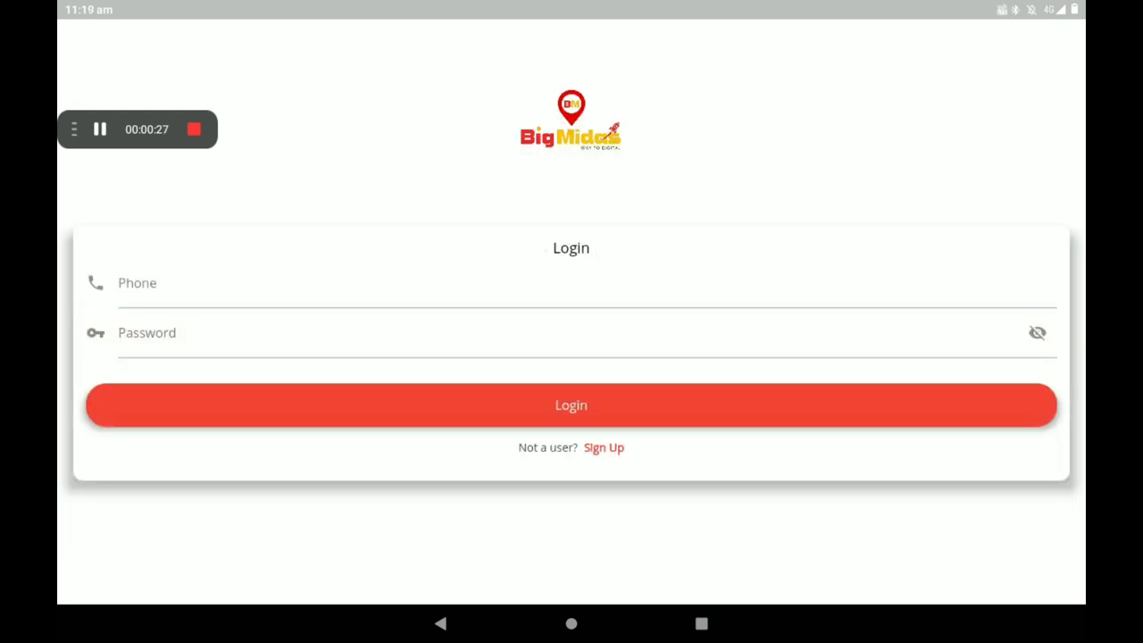
pyautogui.click(604, 446)
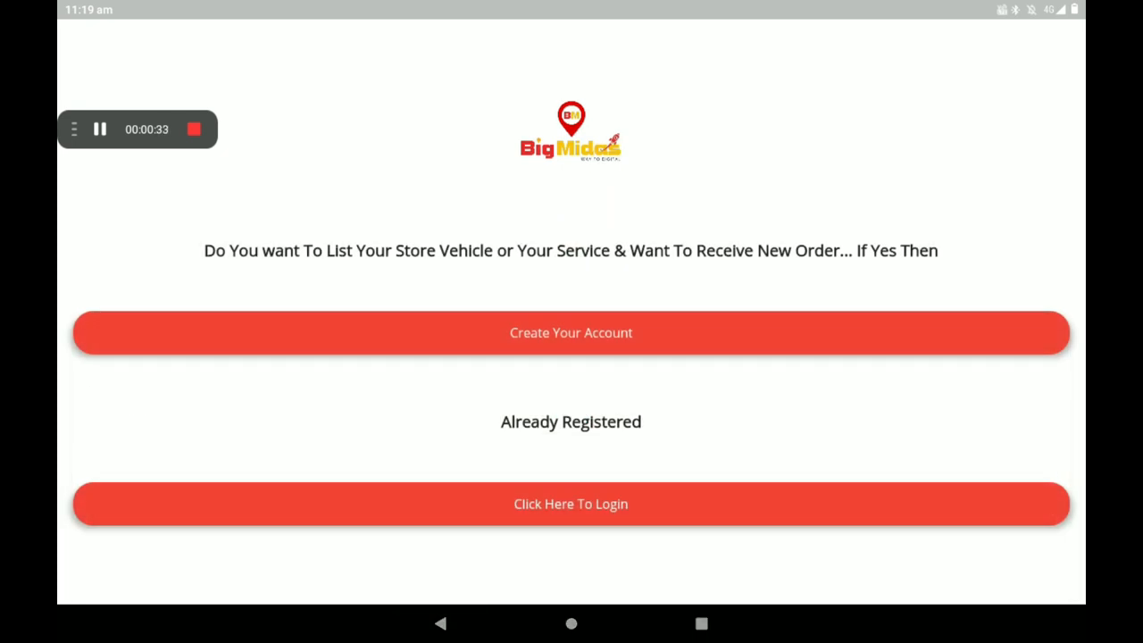
pyautogui.click(571, 332)
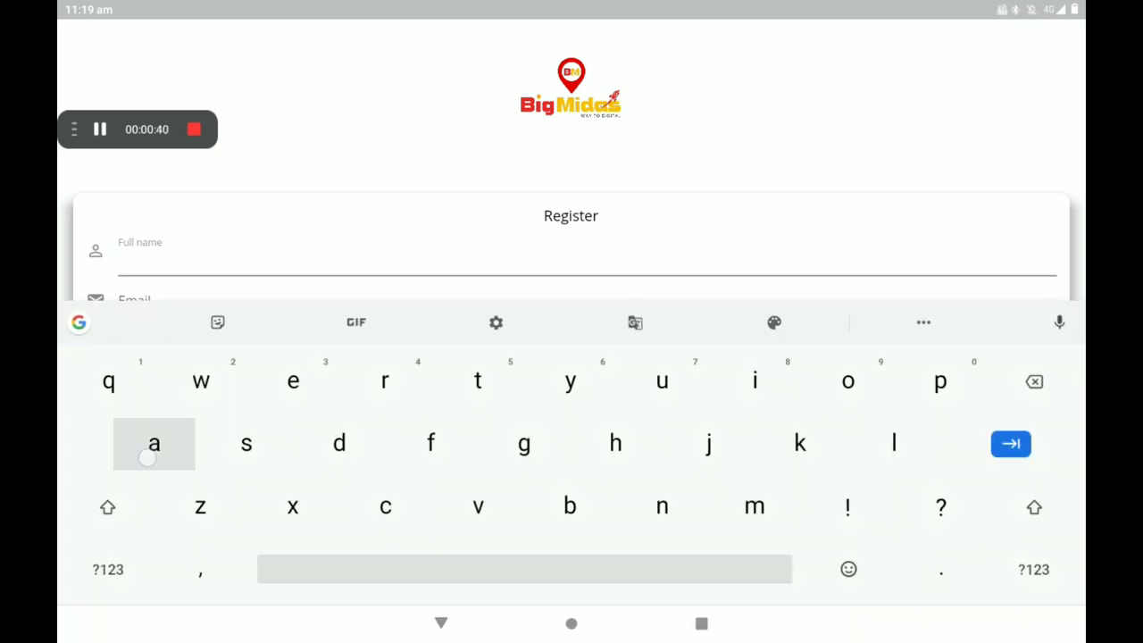
# Enter full name raksha, gmail email, phone, OTP and password, then register the account.
pyautogui.write('ada')
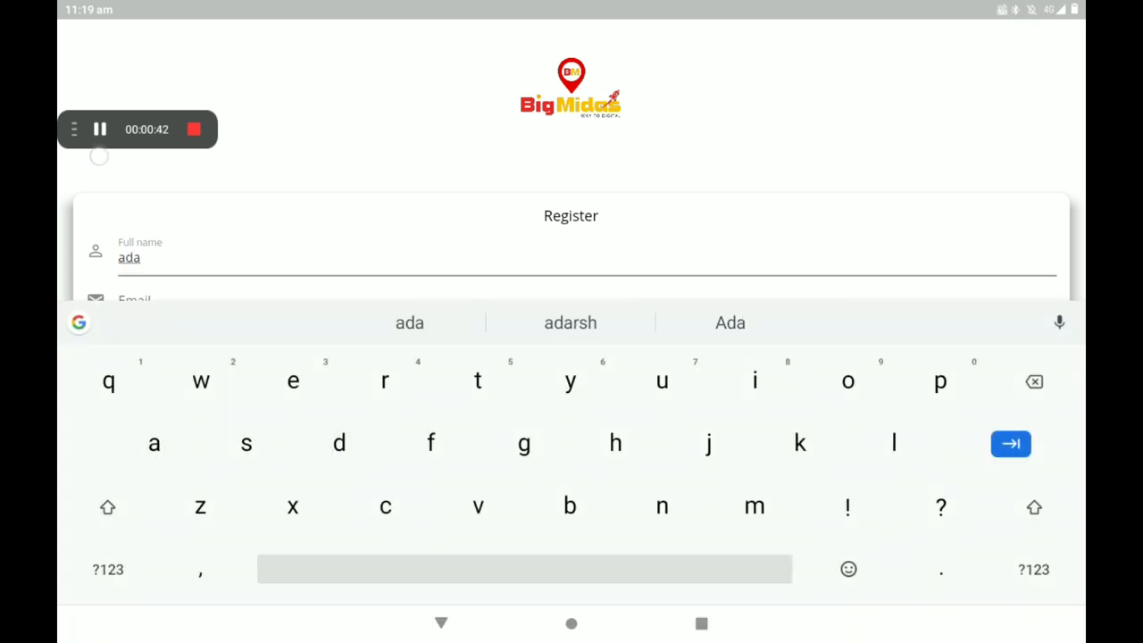
pyautogui.write('ra')
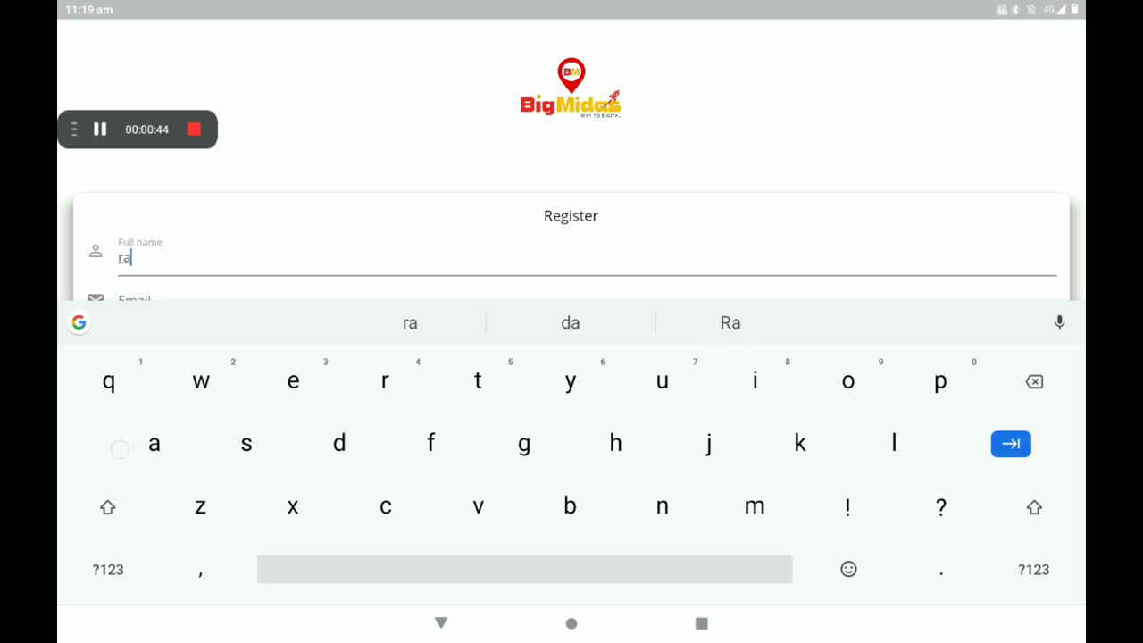
pyautogui.write('ksha')
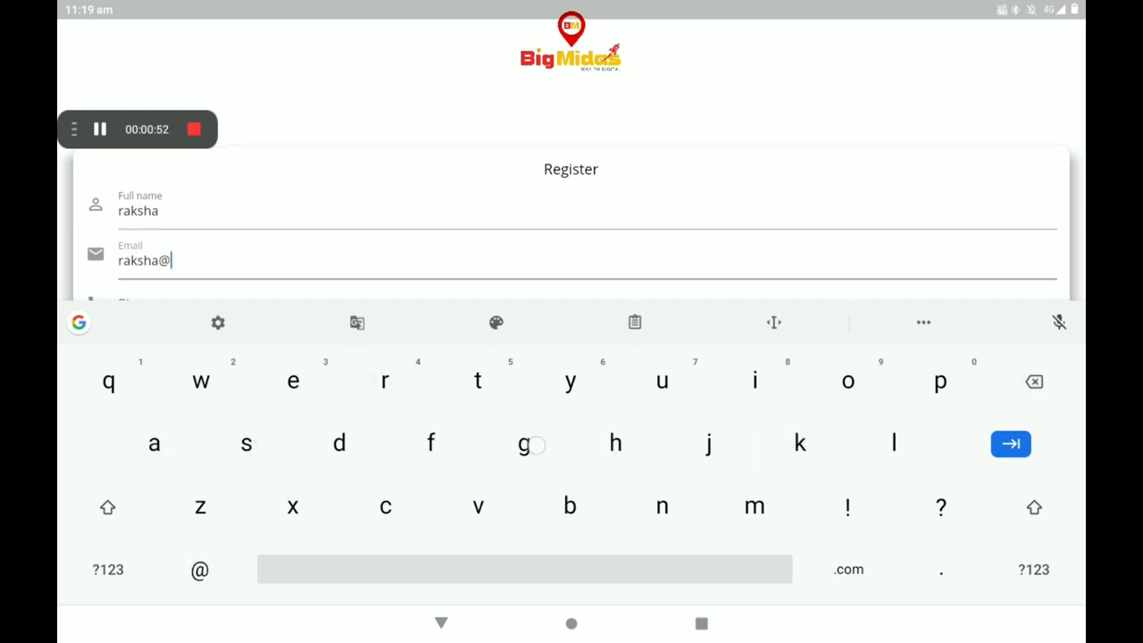
pyautogui.write('gmail.com')
pyautogui.click(587, 296)
pyautogui.write('9635214')
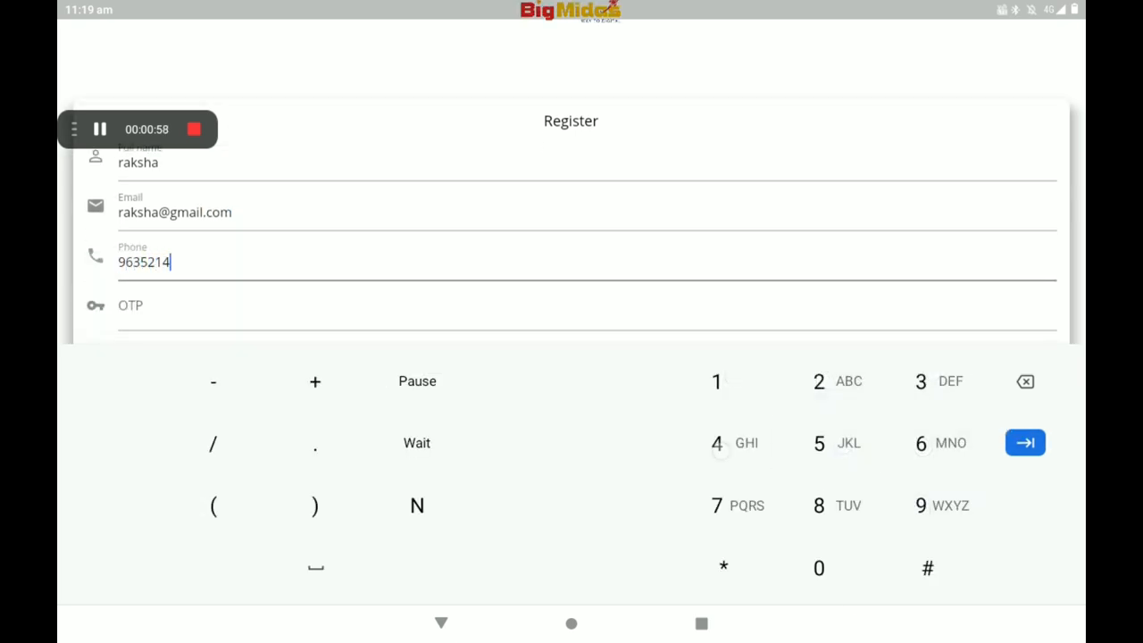
pyautogui.click(1025, 442)
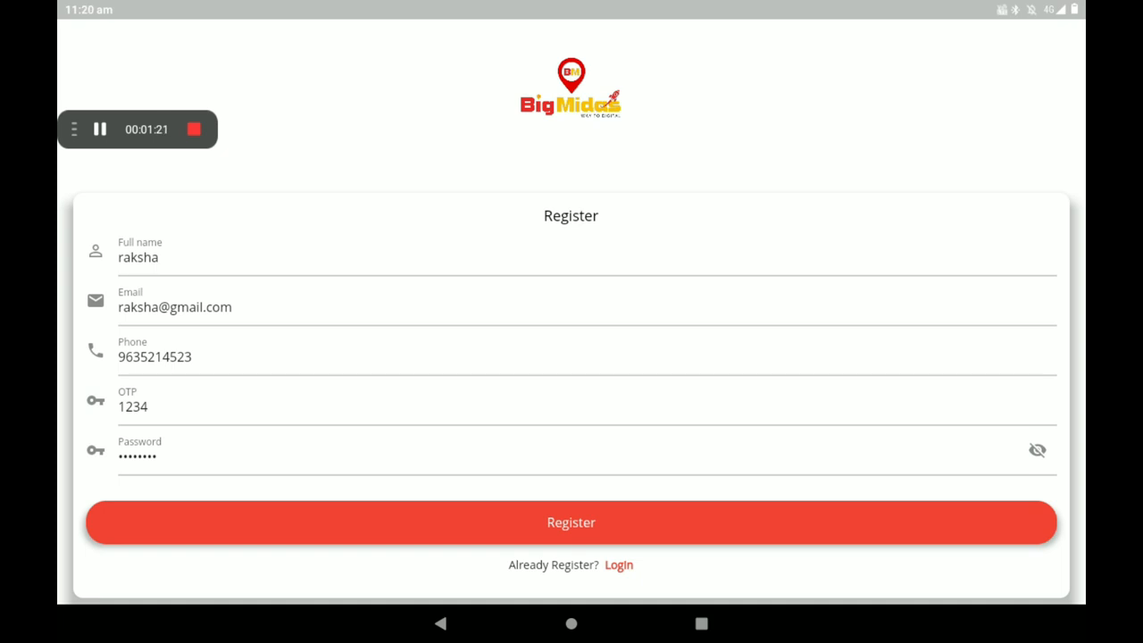
pyautogui.click(571, 521)
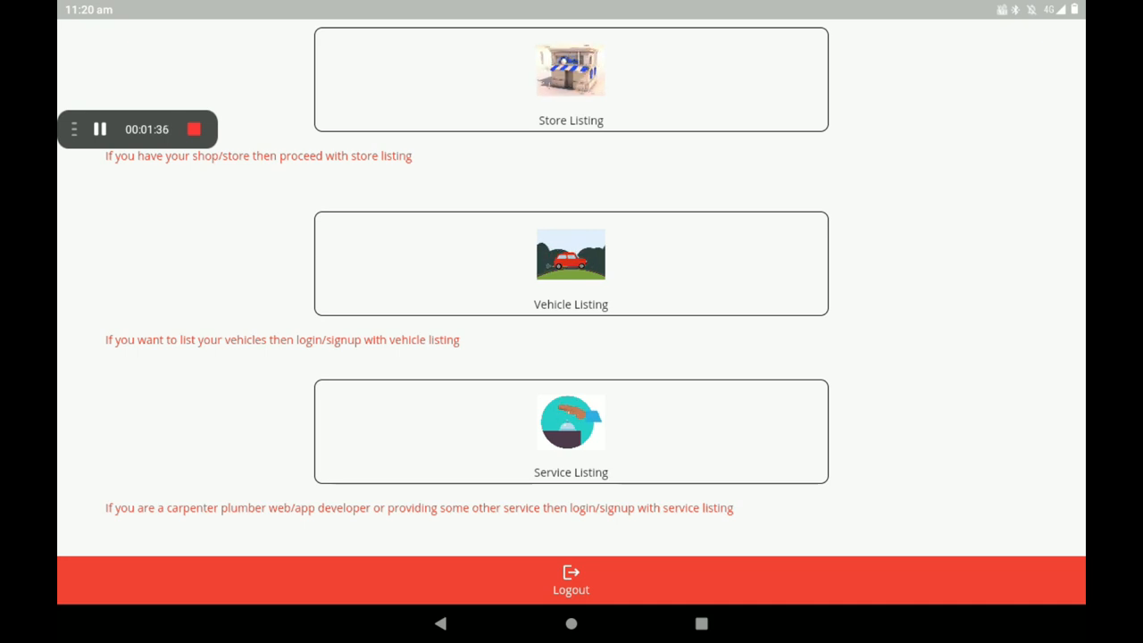
# Choose Store Listing and name the shop raksha home appliances.
pyautogui.click(572, 79)
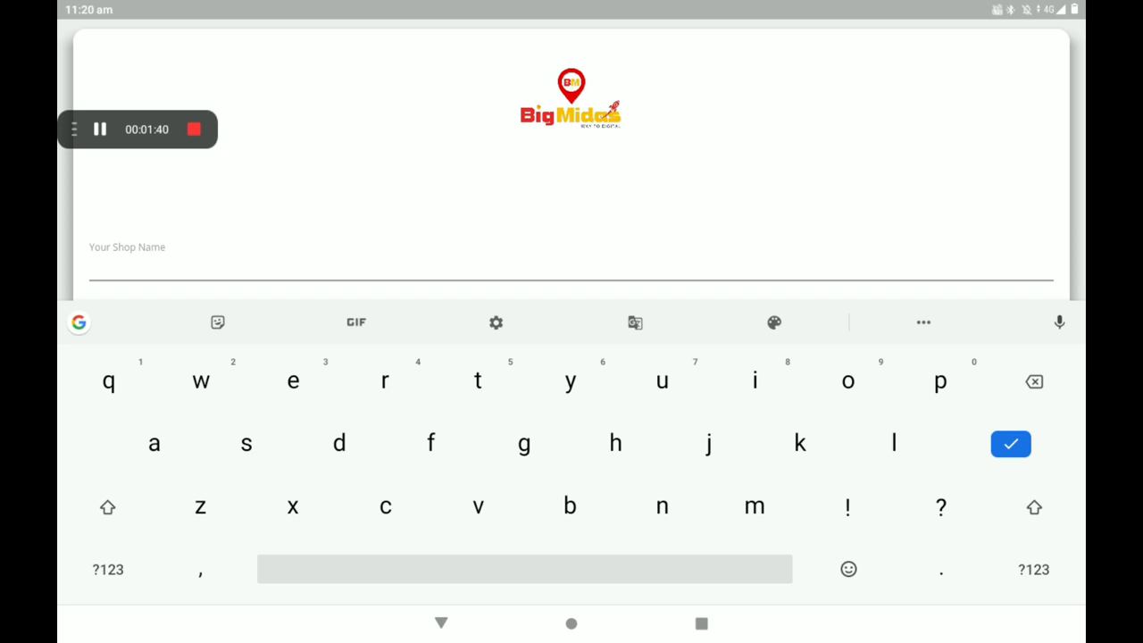
pyautogui.write('raksha')
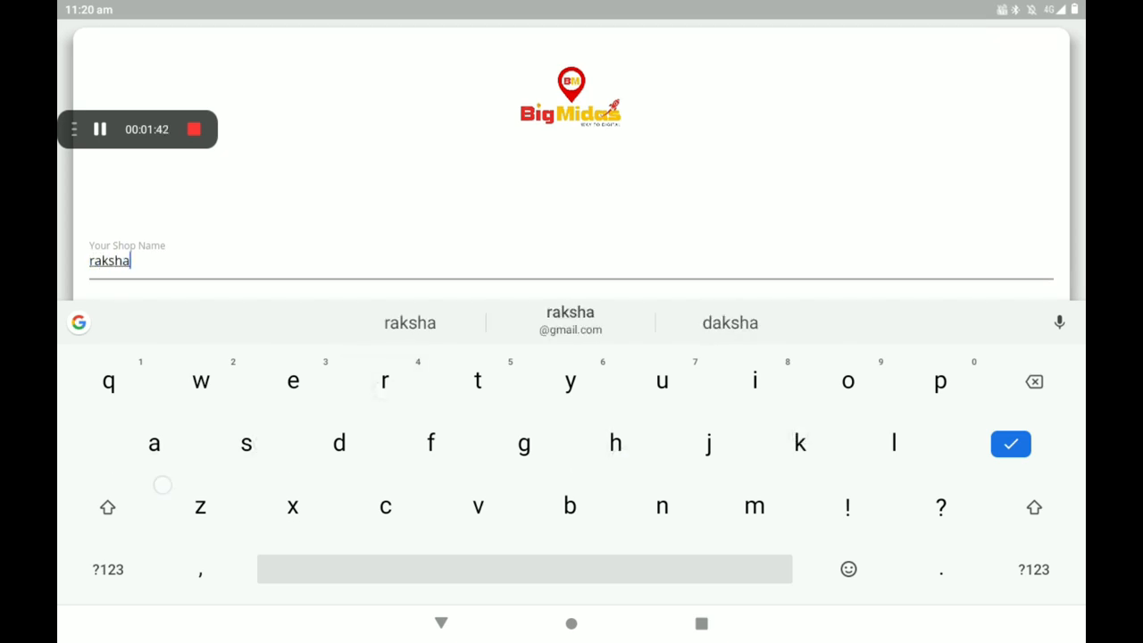
pyautogui.write('home')
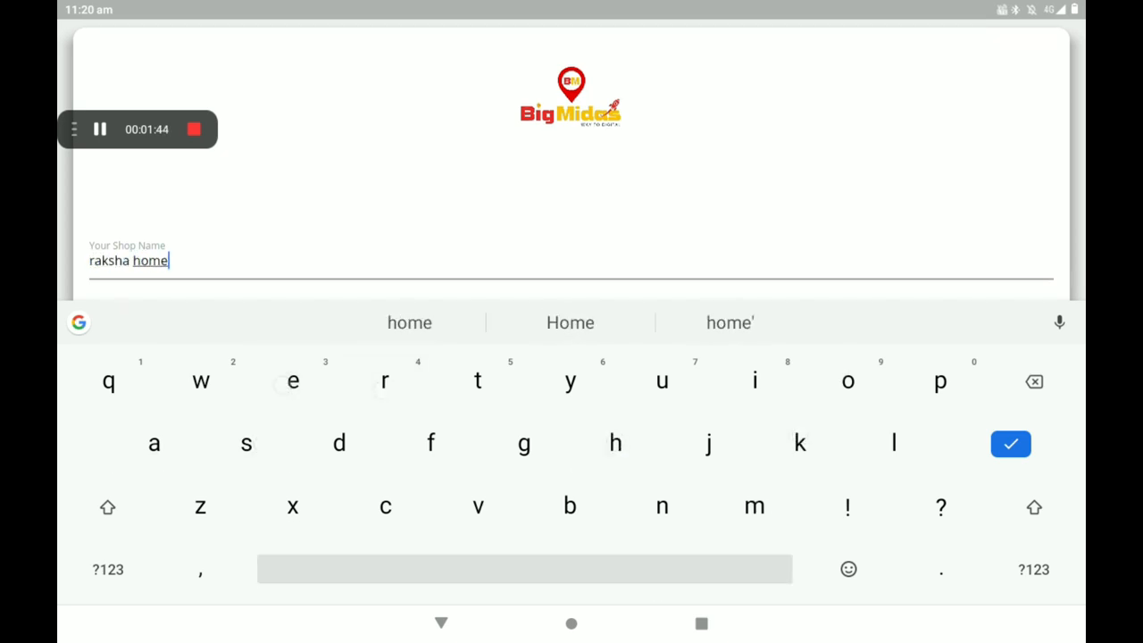
pyautogui.write('apli')
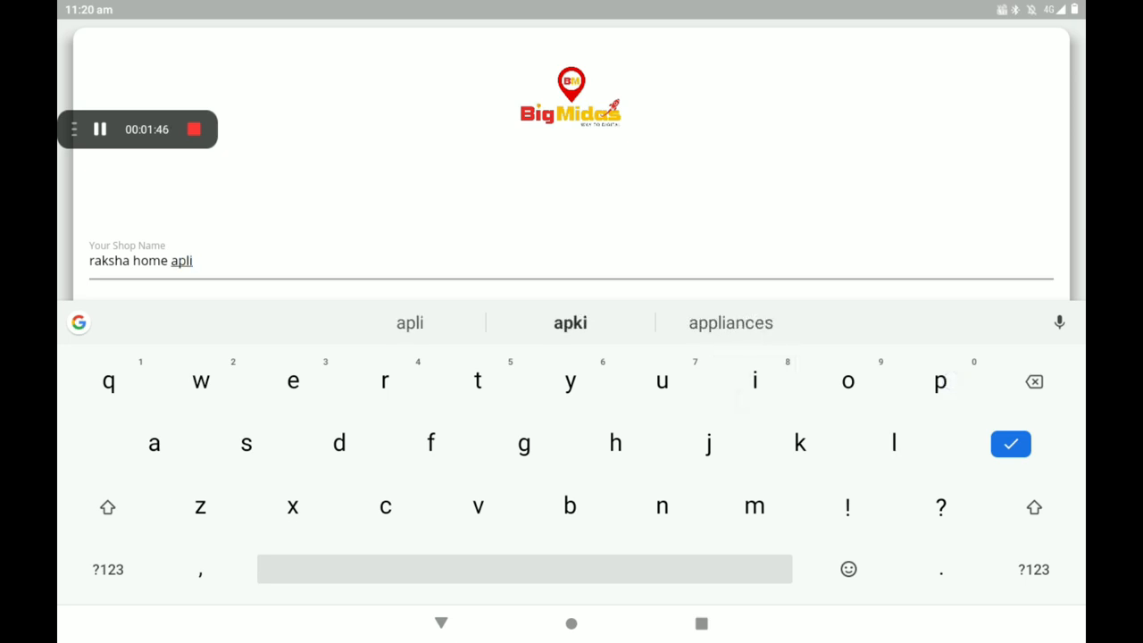
pyautogui.click(730, 321)
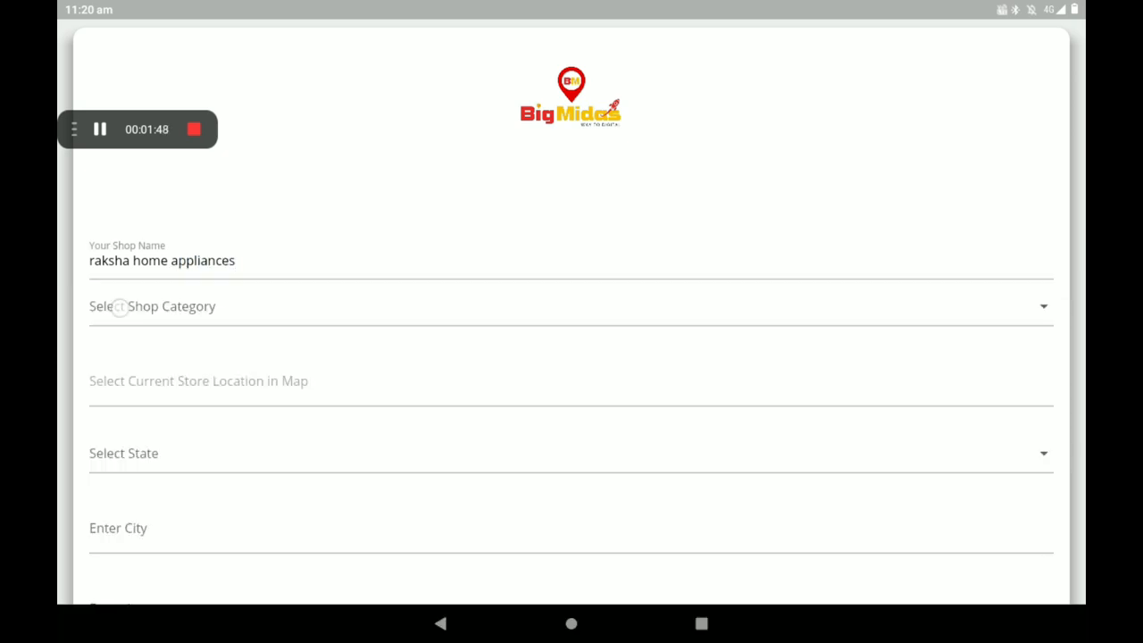
# Set the category to Home Appliances and confirm the store location pinned on the map.
pyautogui.click(571, 305)
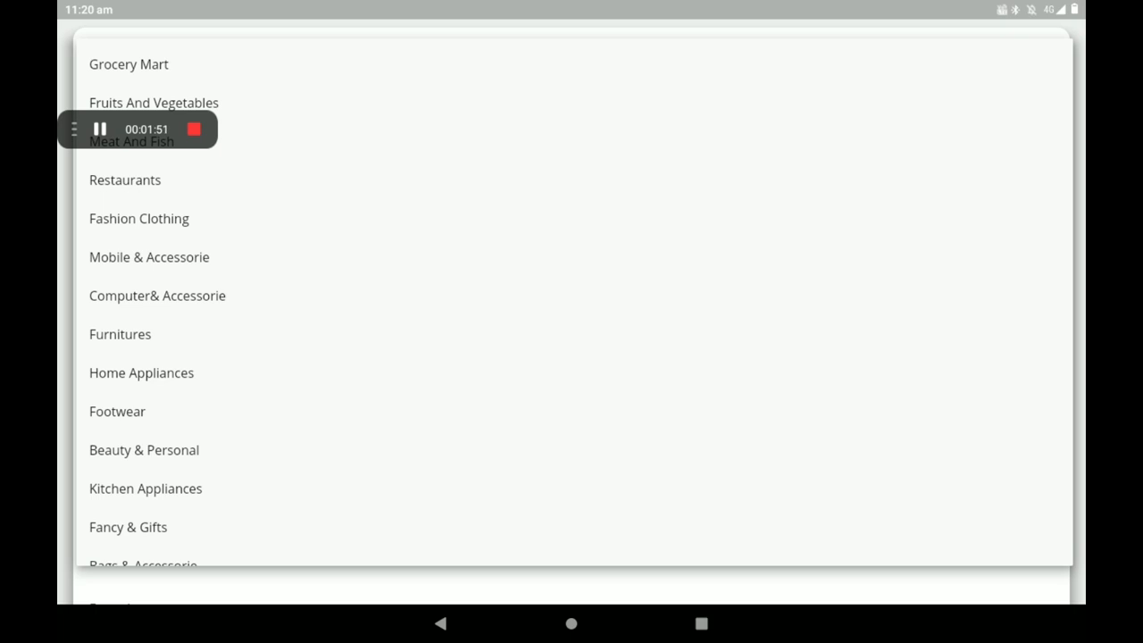
pyautogui.click(141, 374)
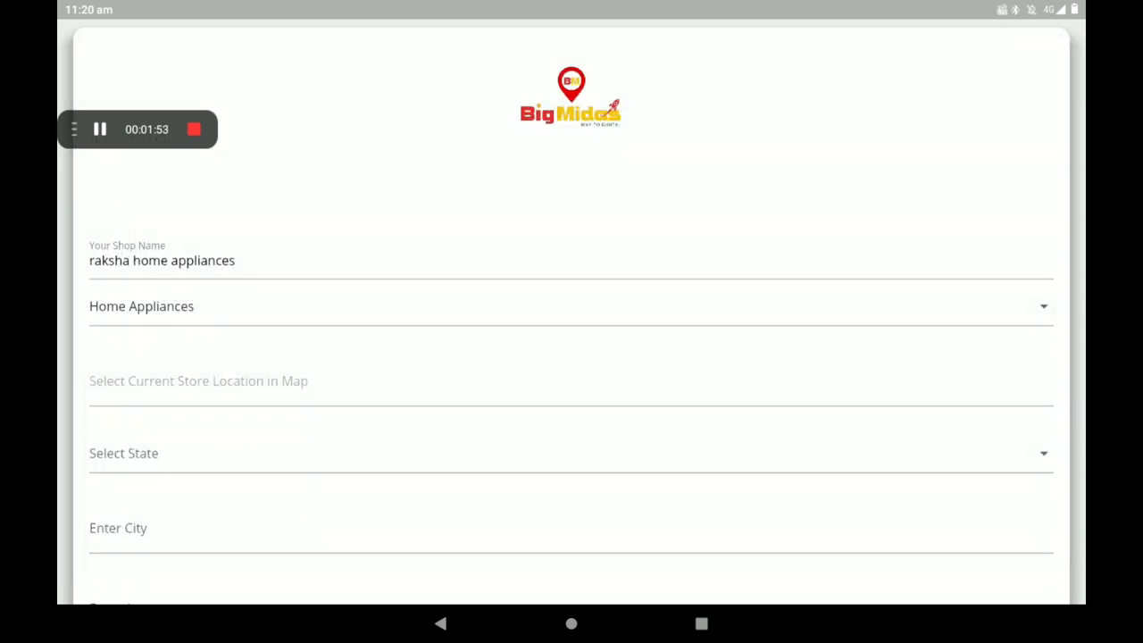
pyautogui.click(139, 384)
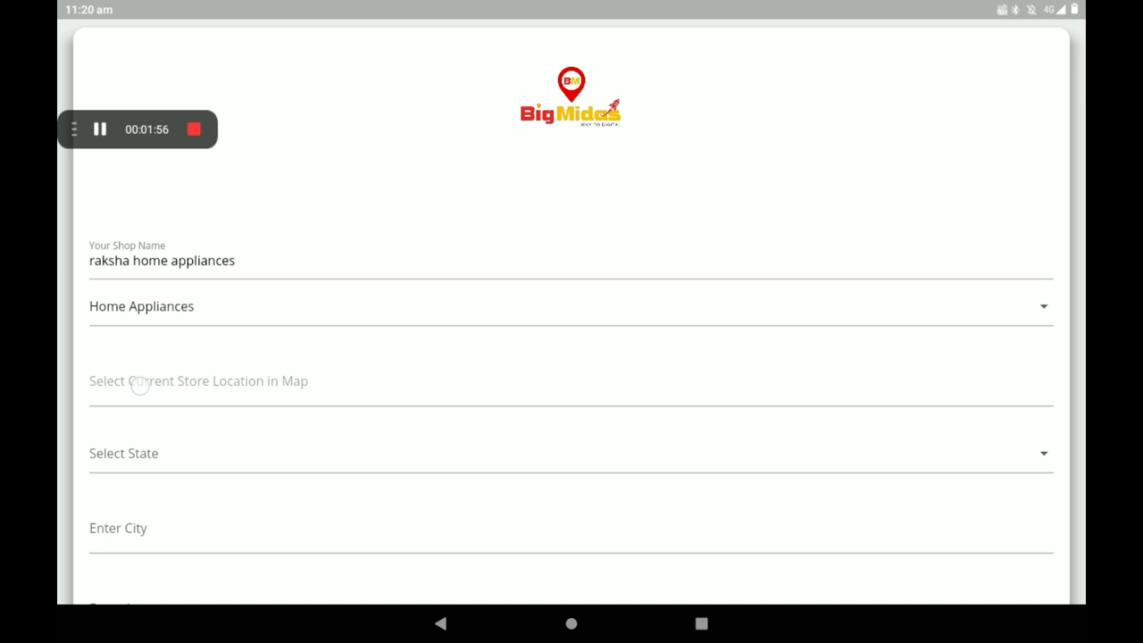
pyautogui.click(198, 381)
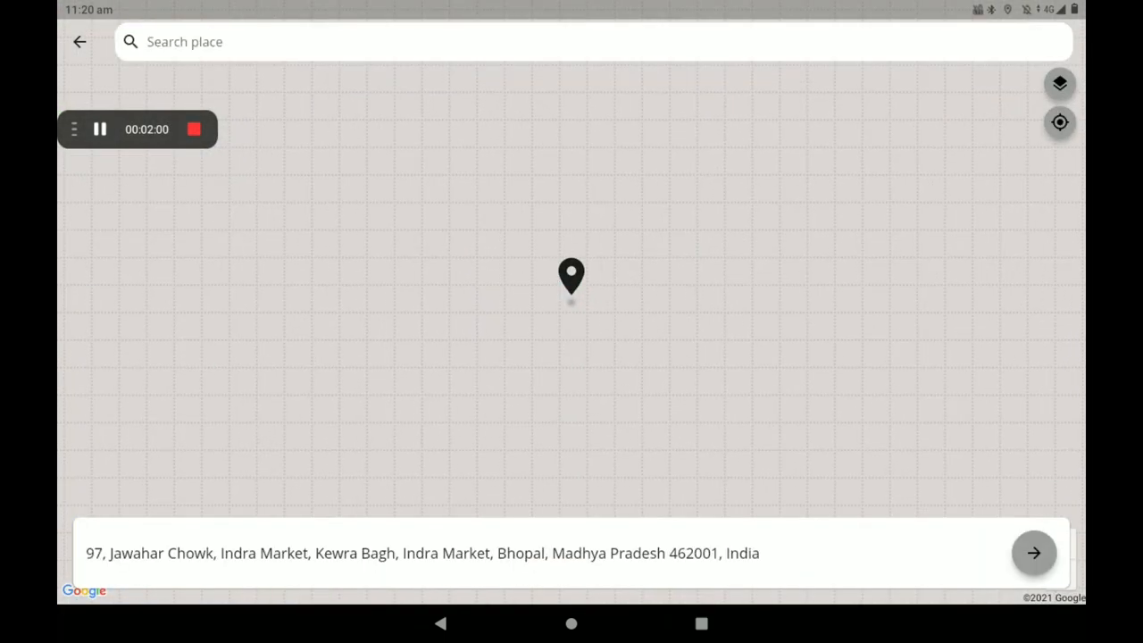
pyautogui.click(1032, 552)
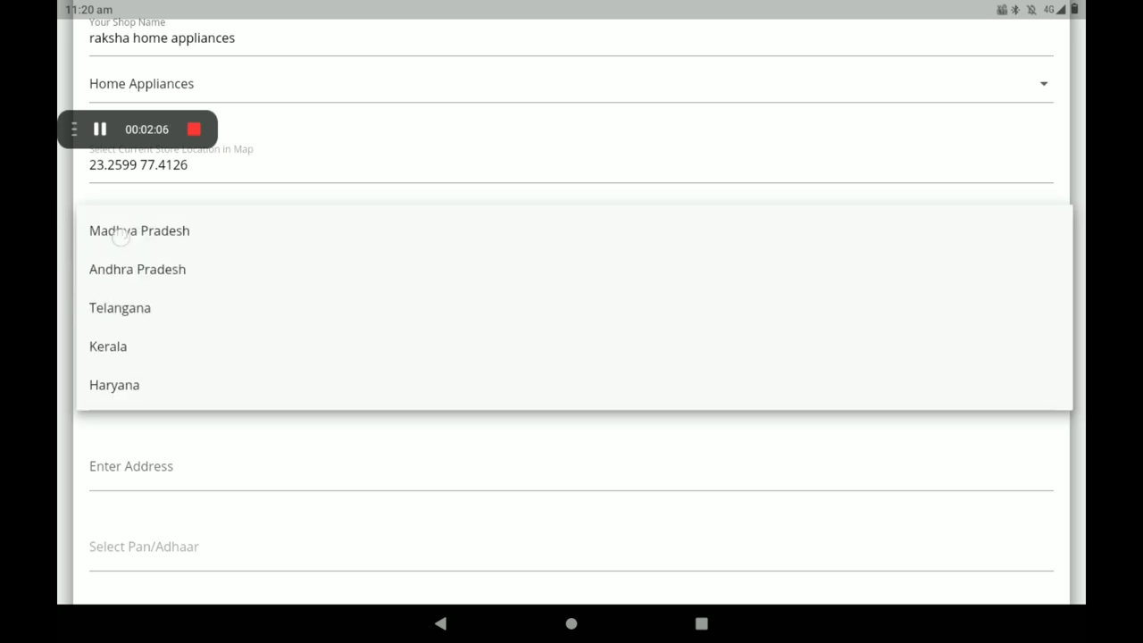
# Select state Madhya Pradesh, city shivamogga and area Vivekananda layout.
pyautogui.click(140, 230)
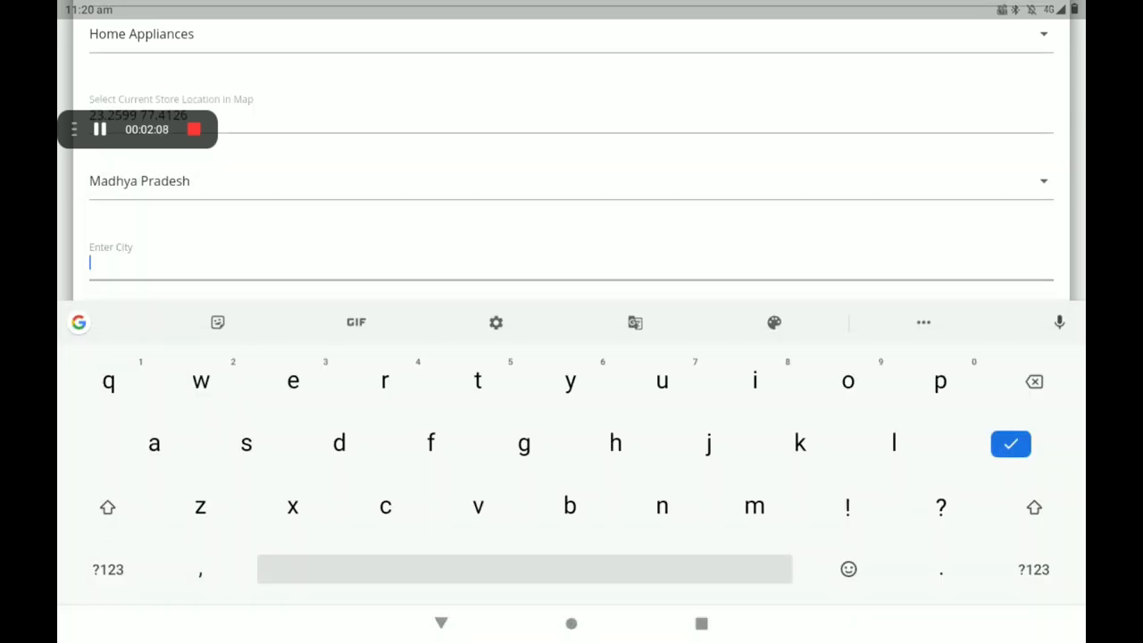
pyautogui.write('shivaji')
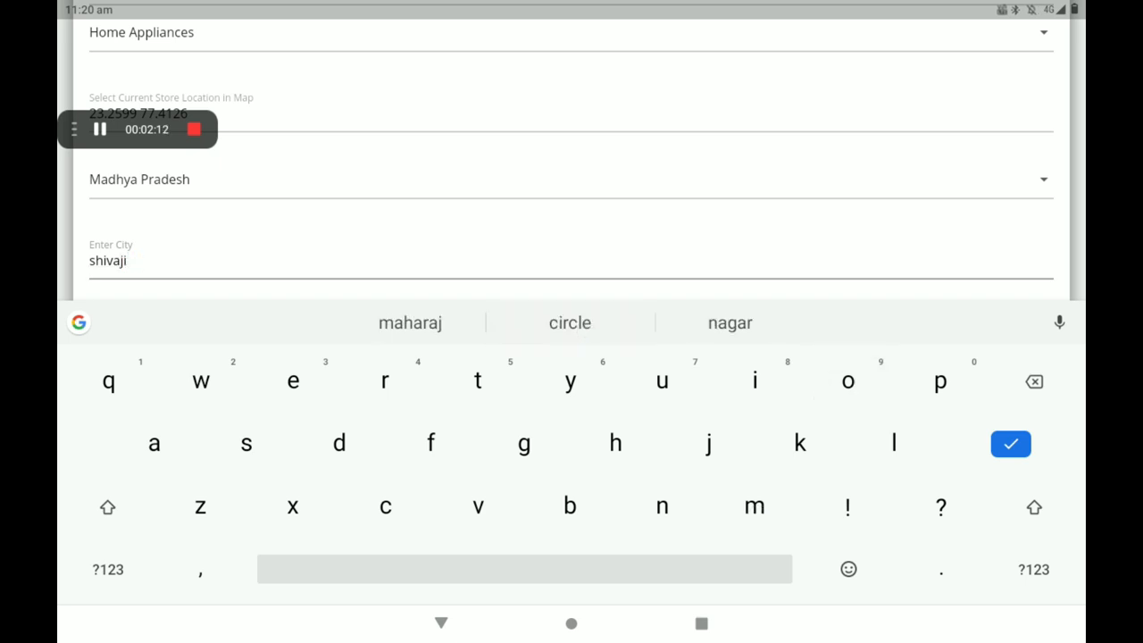
pyautogui.click(1034, 382)
pyautogui.write('mogga')
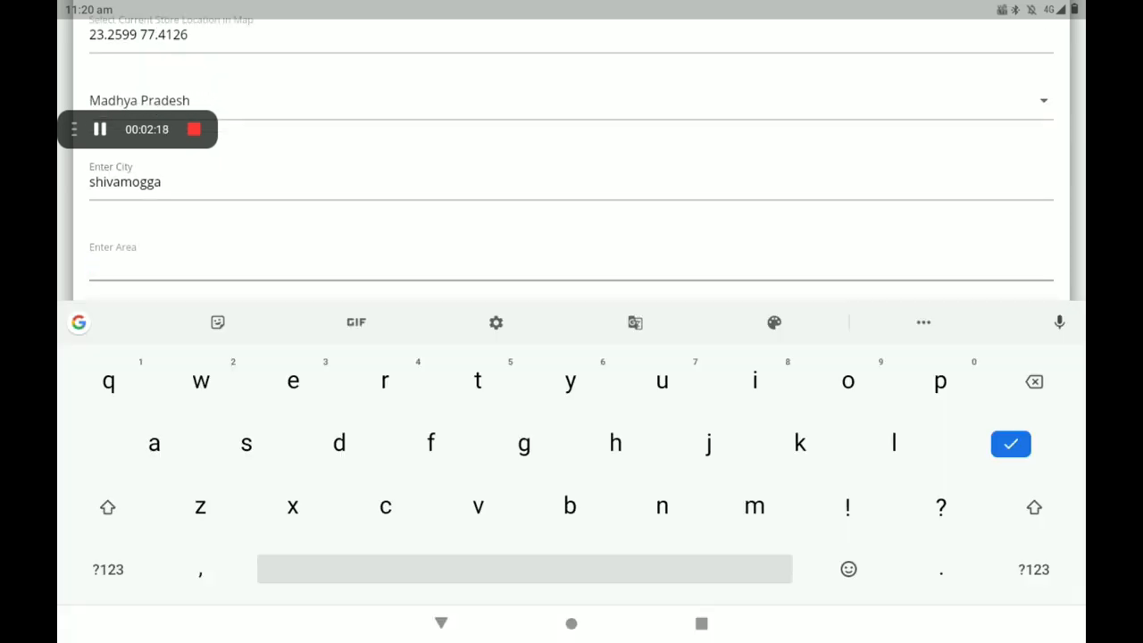
pyautogui.write('vi')
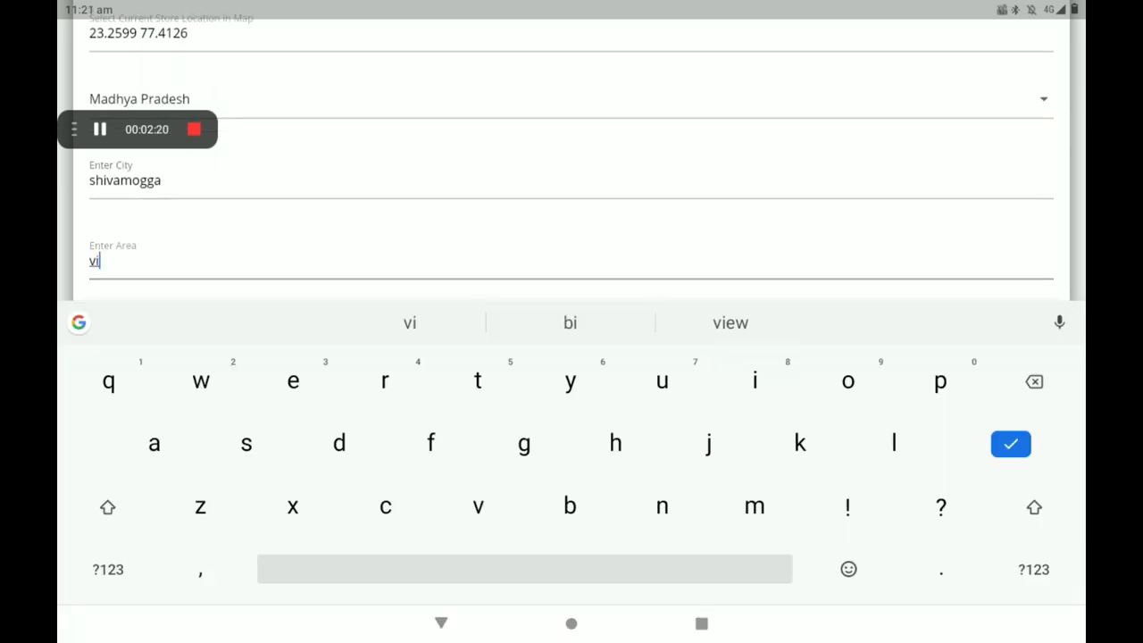
pyautogui.write('vekanan')
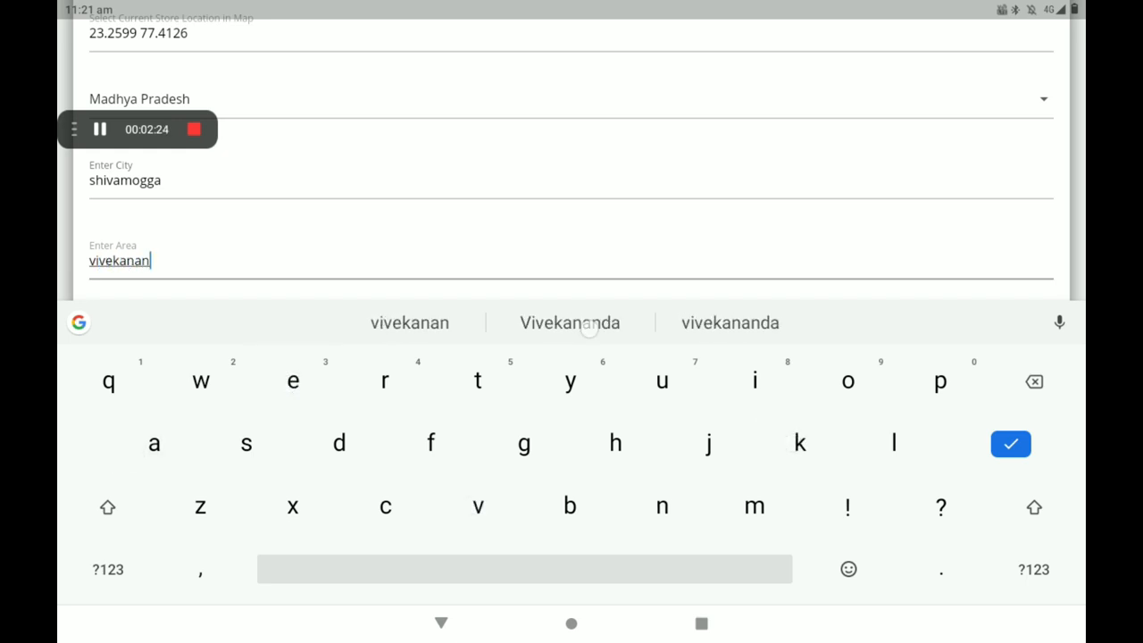
pyautogui.click(569, 321)
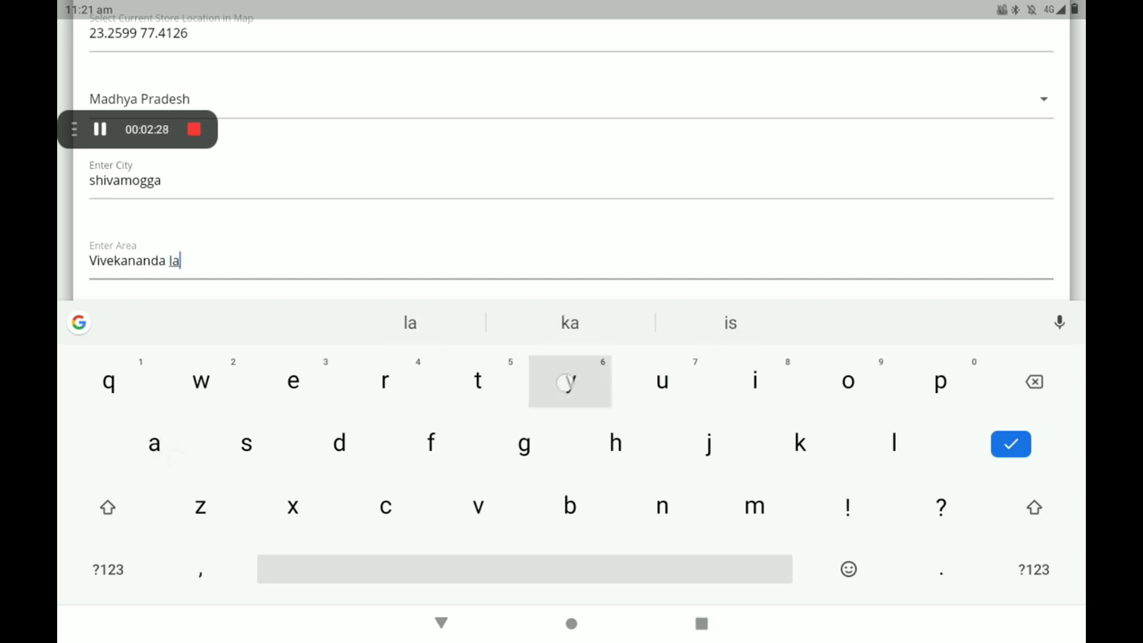
pyautogui.click(1010, 443)
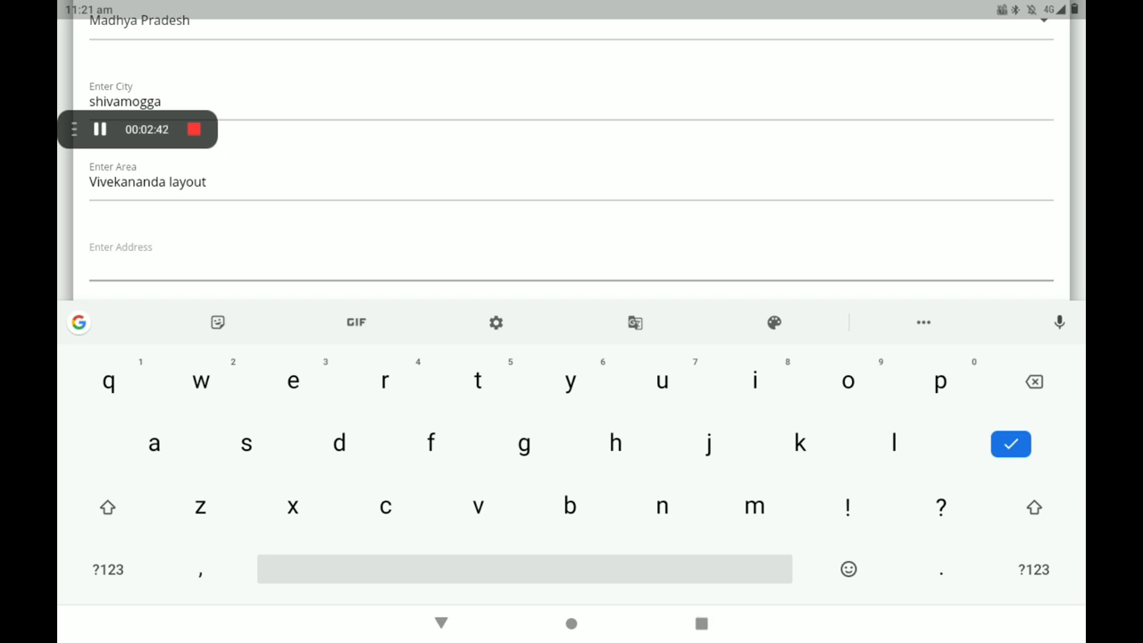
# Enter the address Vivekananda layout shivamogga and finish the entry.
pyautogui.write('v')
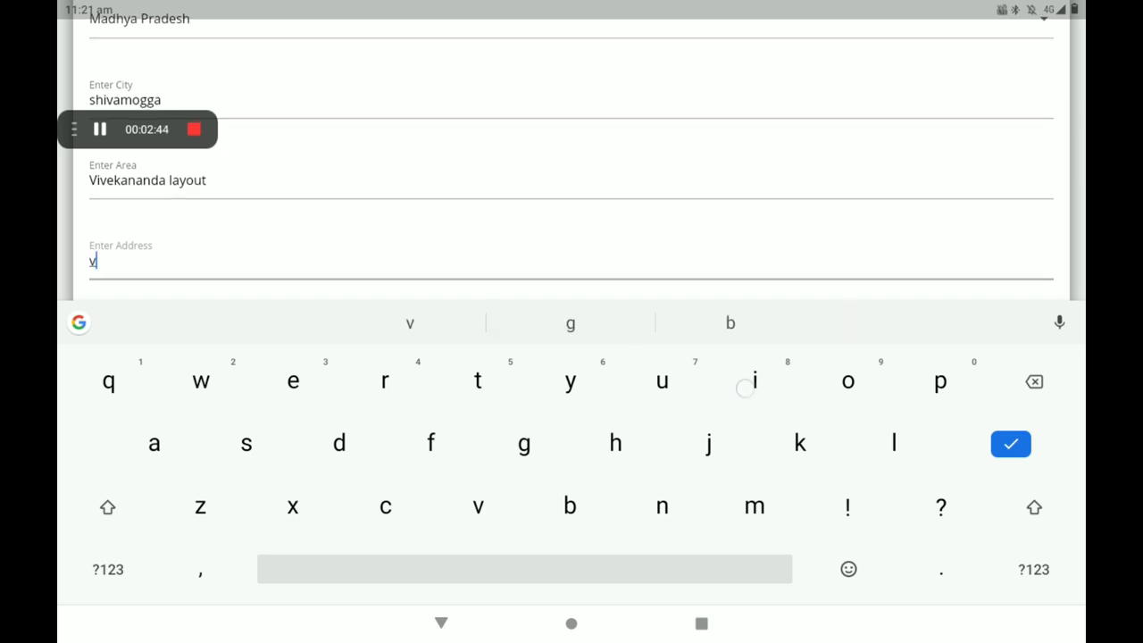
pyautogui.write('ivekananda layout shivamogga')
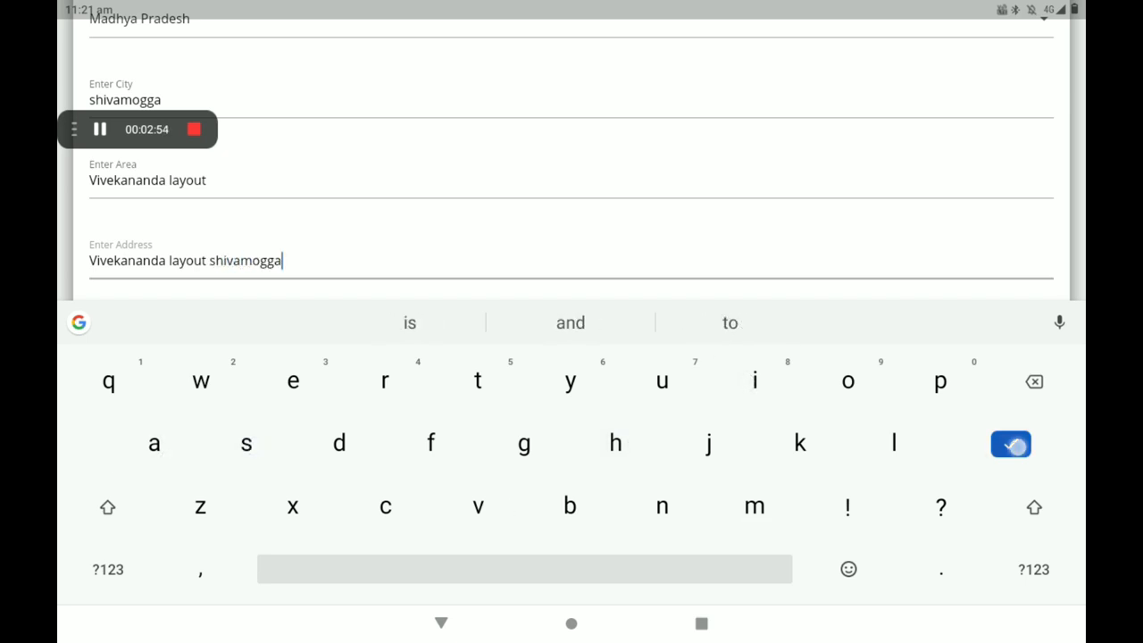
pyautogui.click(1010, 443)
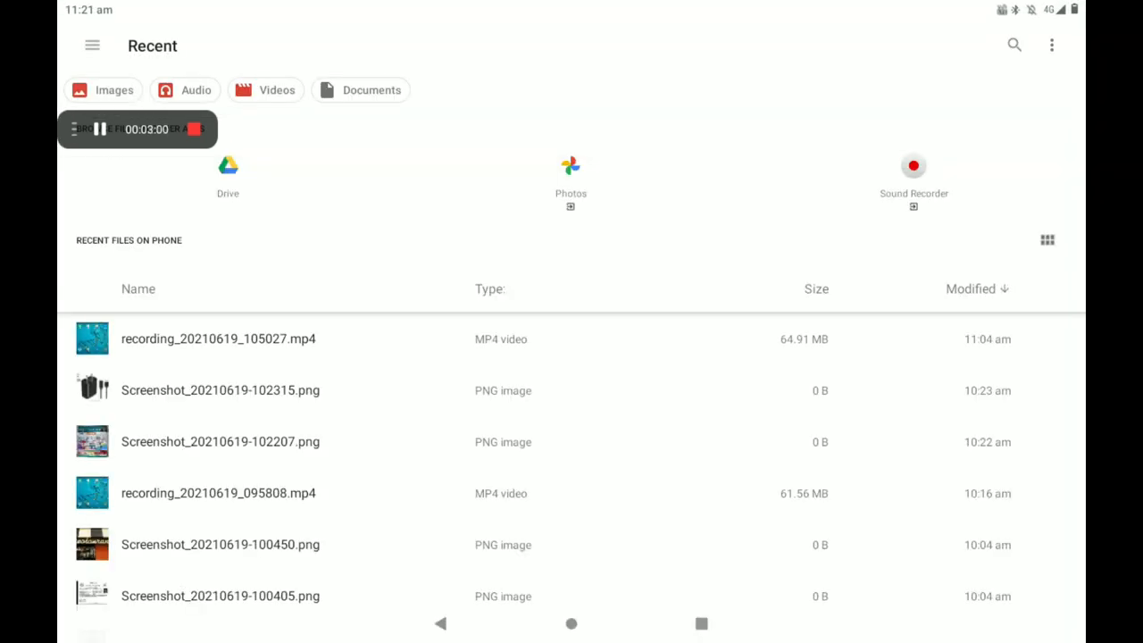
# Attach Screenshot_20210619-100249.png as the Pan/Adhaar document.
pyautogui.scroll(-3)
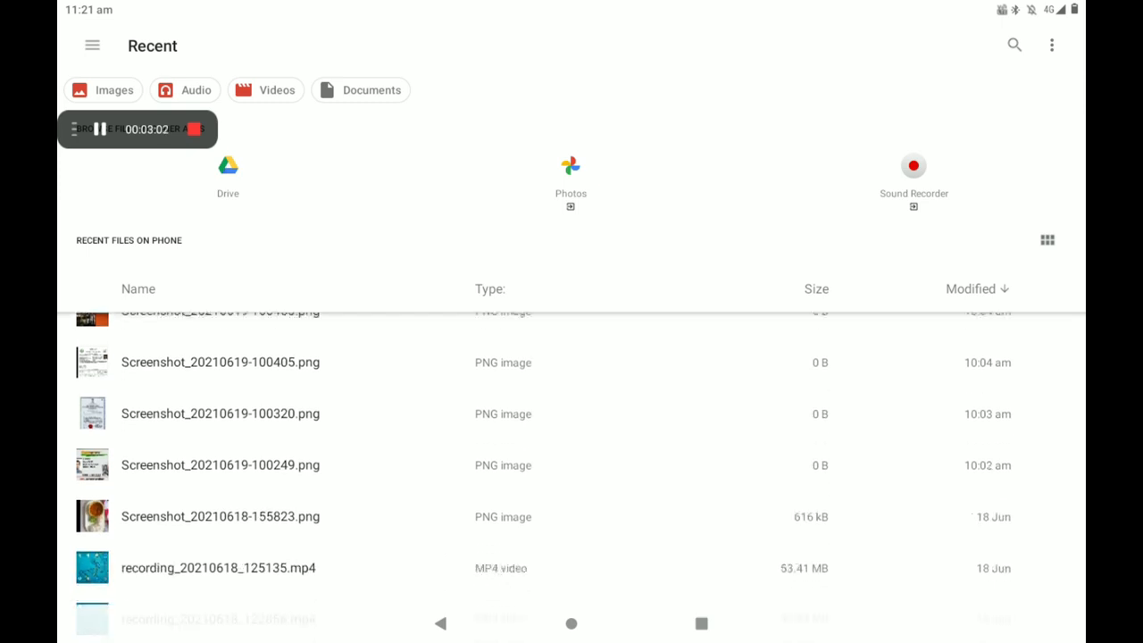
pyautogui.click(93, 464)
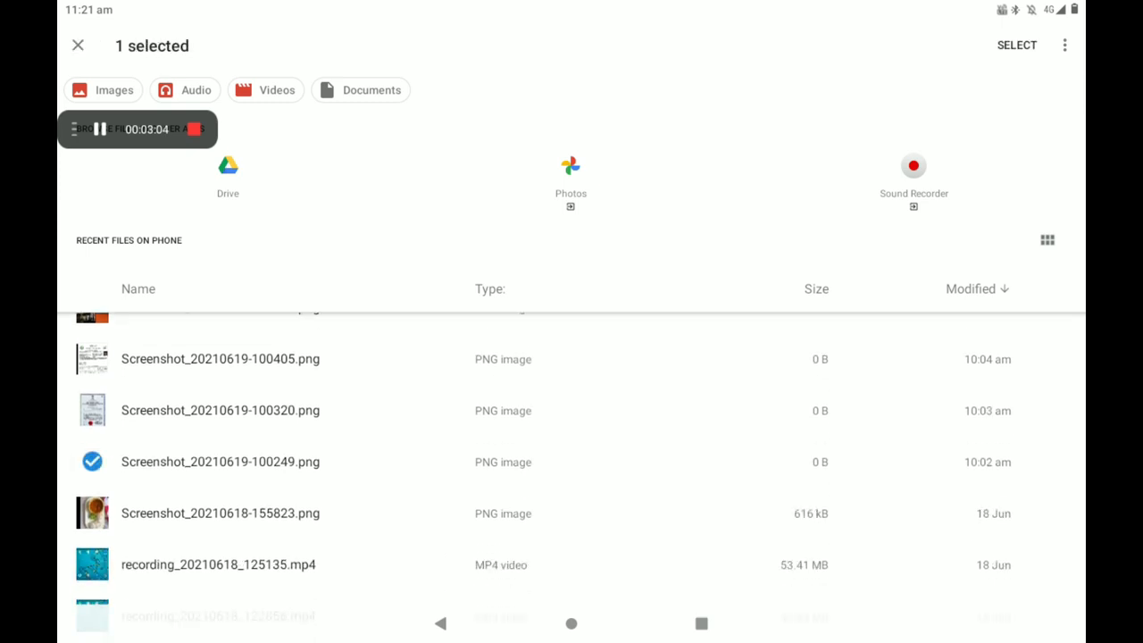
pyautogui.click(79, 45)
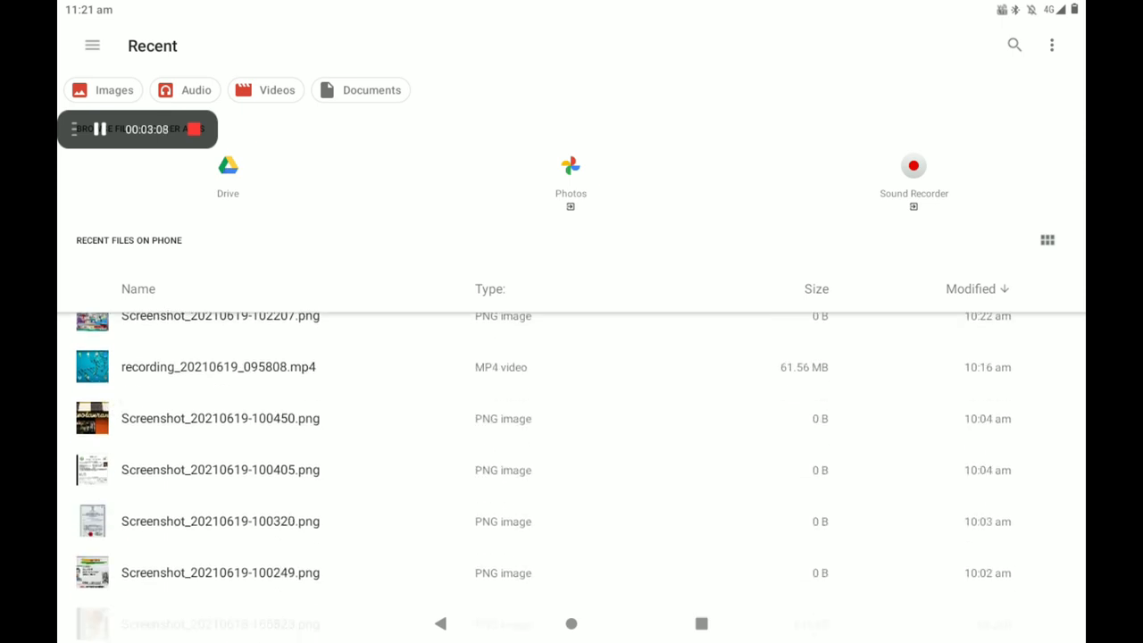
# Attach the trade licence and FSSAI licence screenshots (100320.png, 100405.png).
pyautogui.scroll(-3)
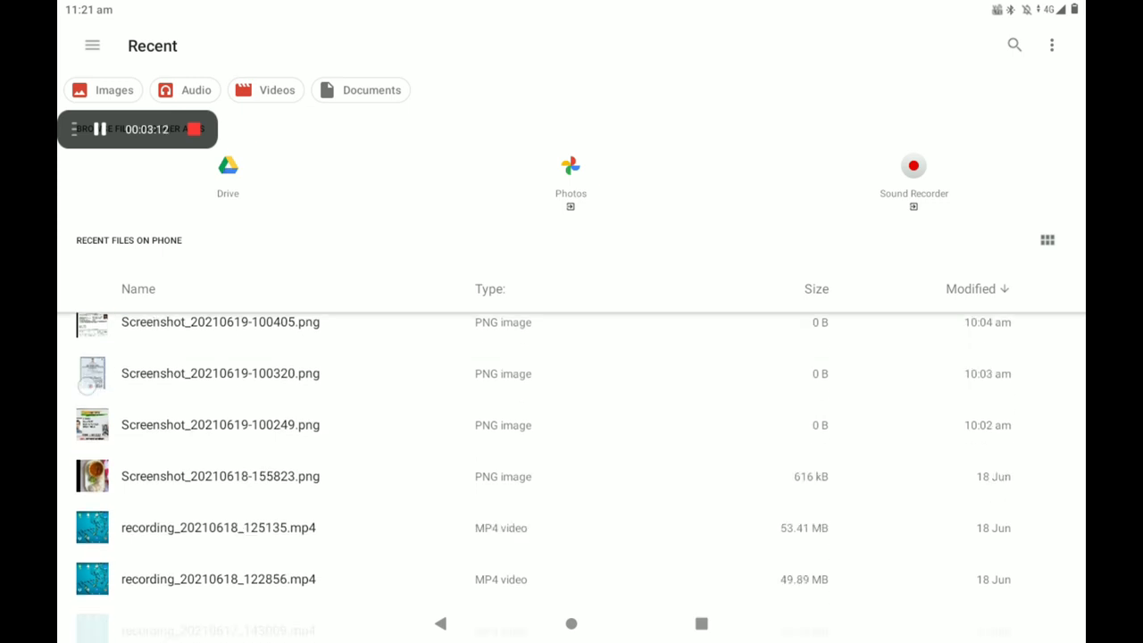
pyautogui.scroll(-3)
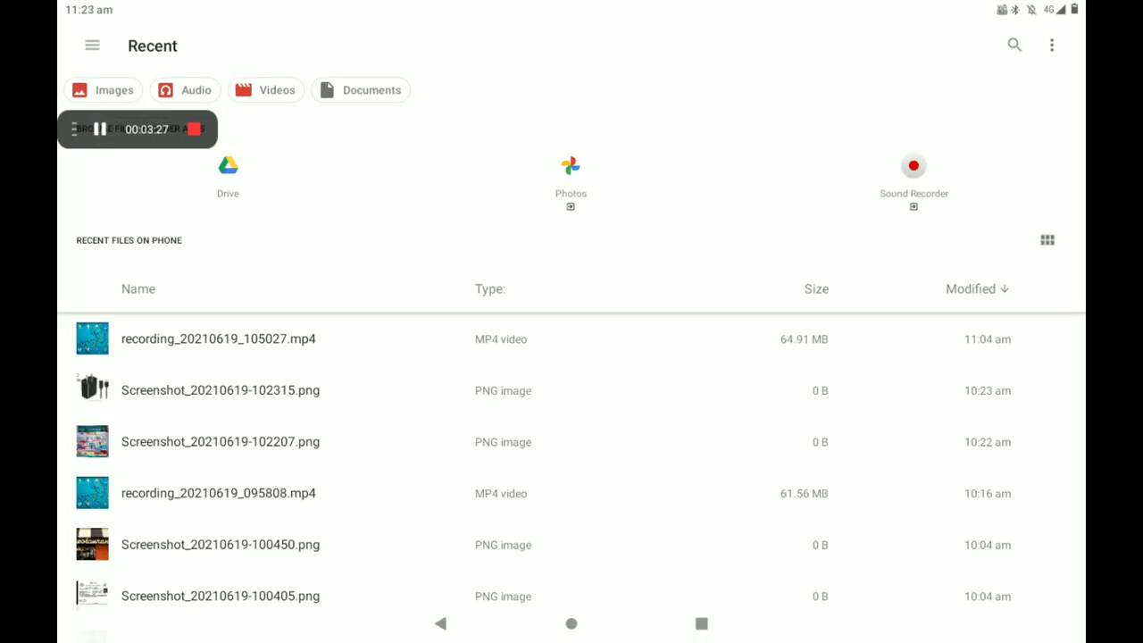
pyautogui.scroll(-3)
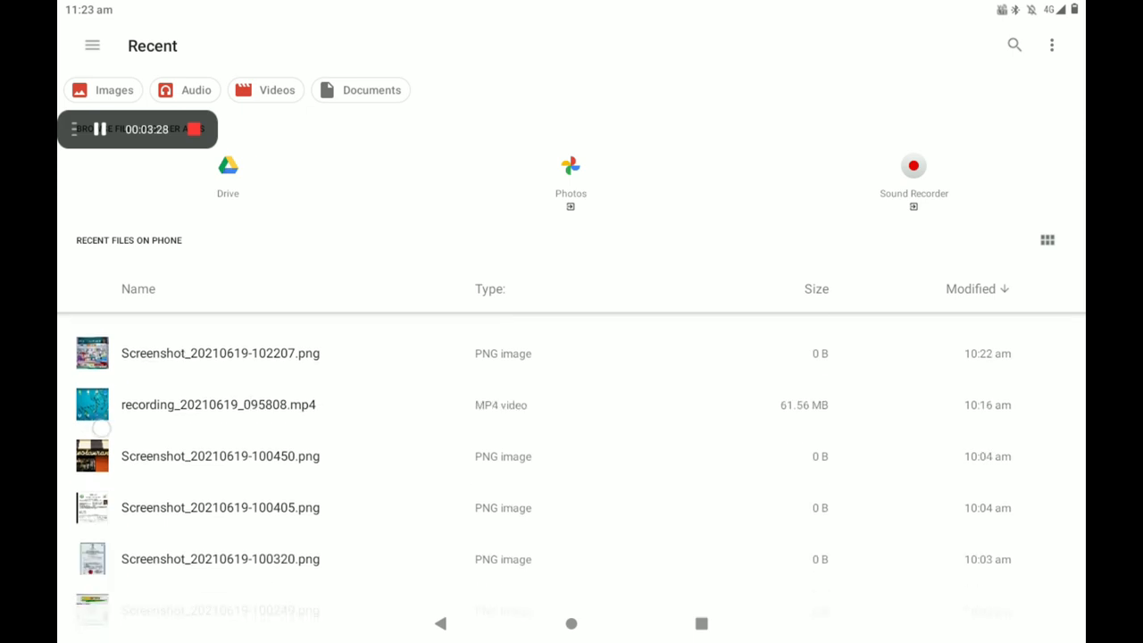
pyautogui.click(93, 507)
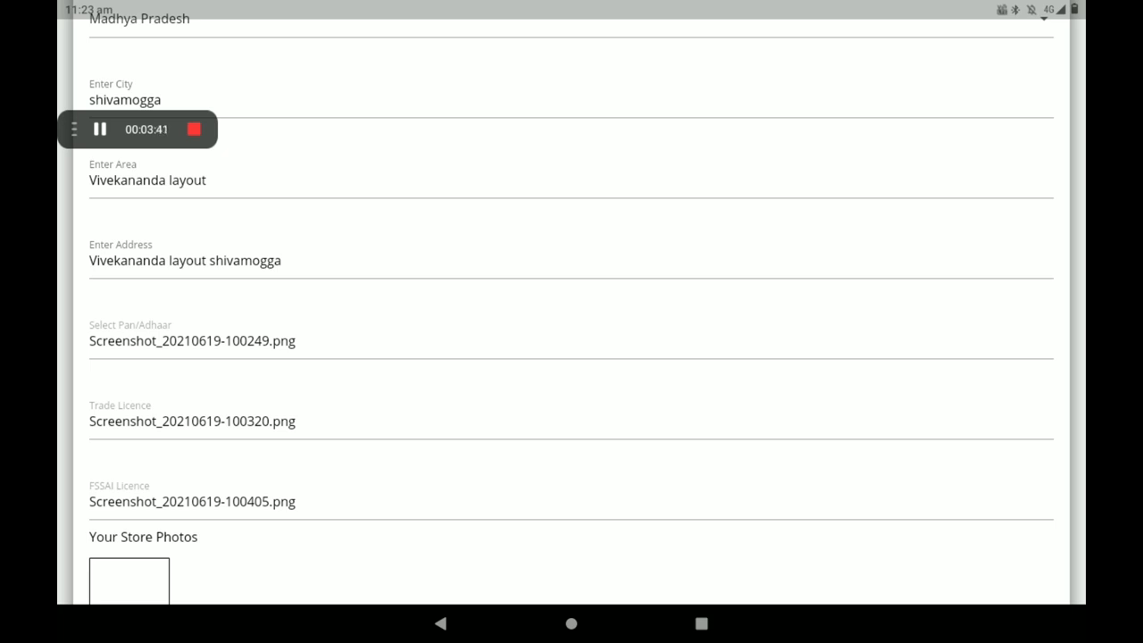
# Reach Your Store Photos and bring up the phone's image picker for a store photo.
pyautogui.scroll(-3)
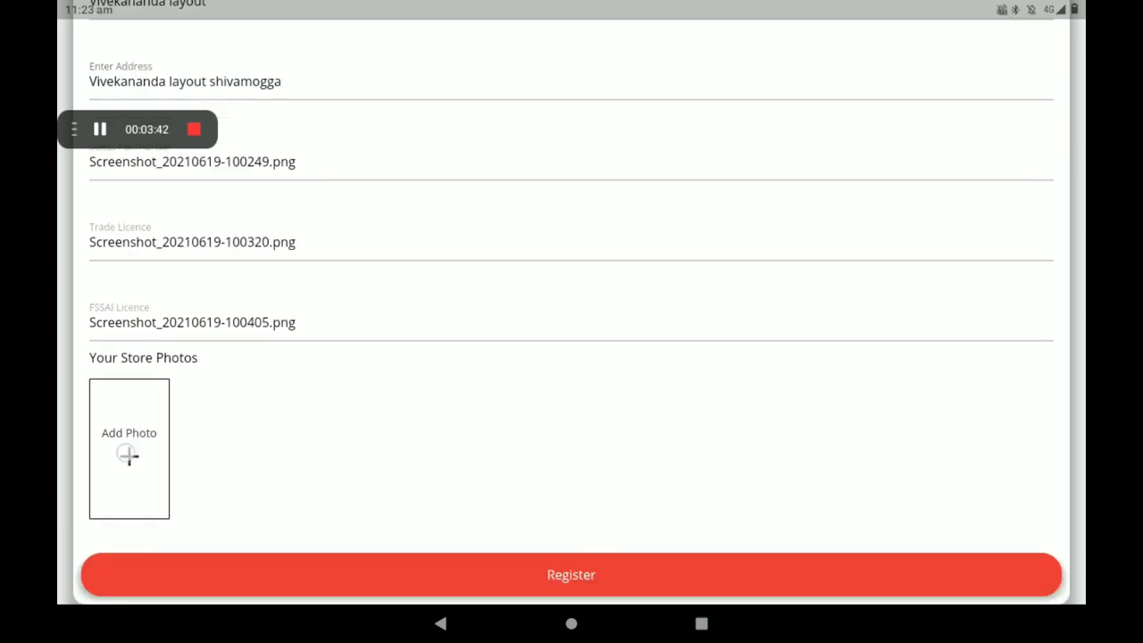
pyautogui.click(128, 446)
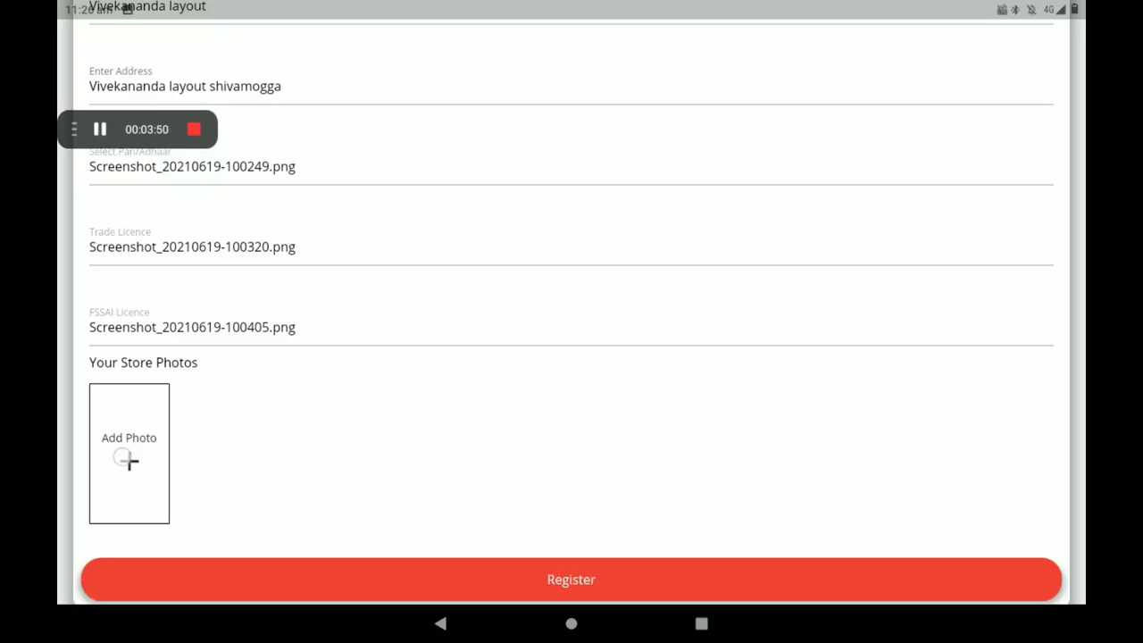
pyautogui.click(129, 454)
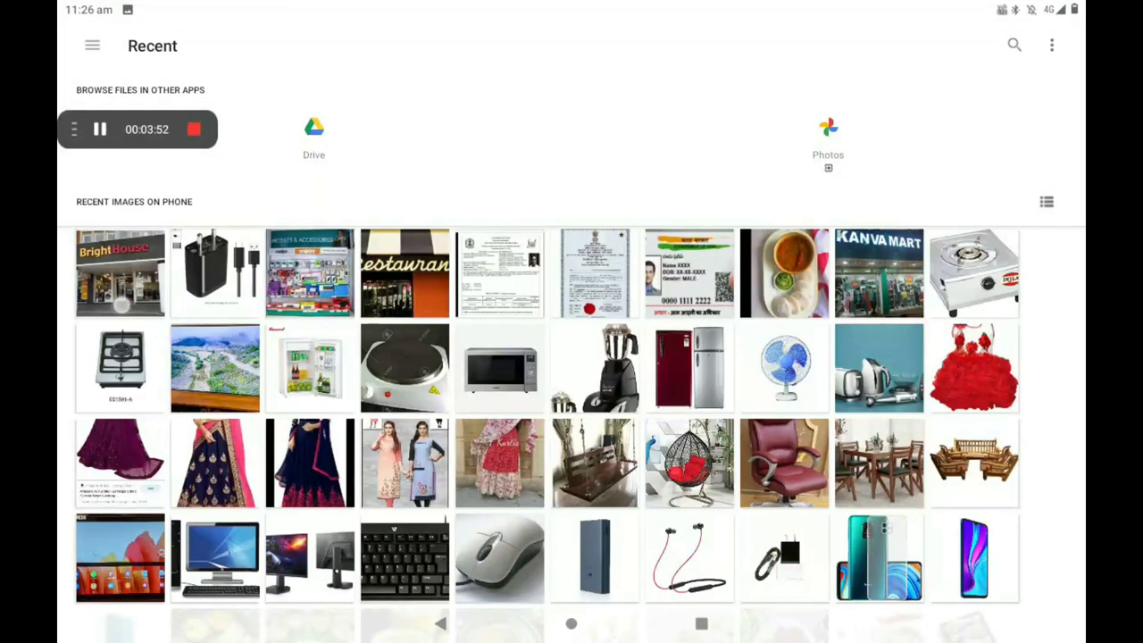
# Select the storefront picture from Recent images as the shop's store photo.
pyautogui.scroll(-3)
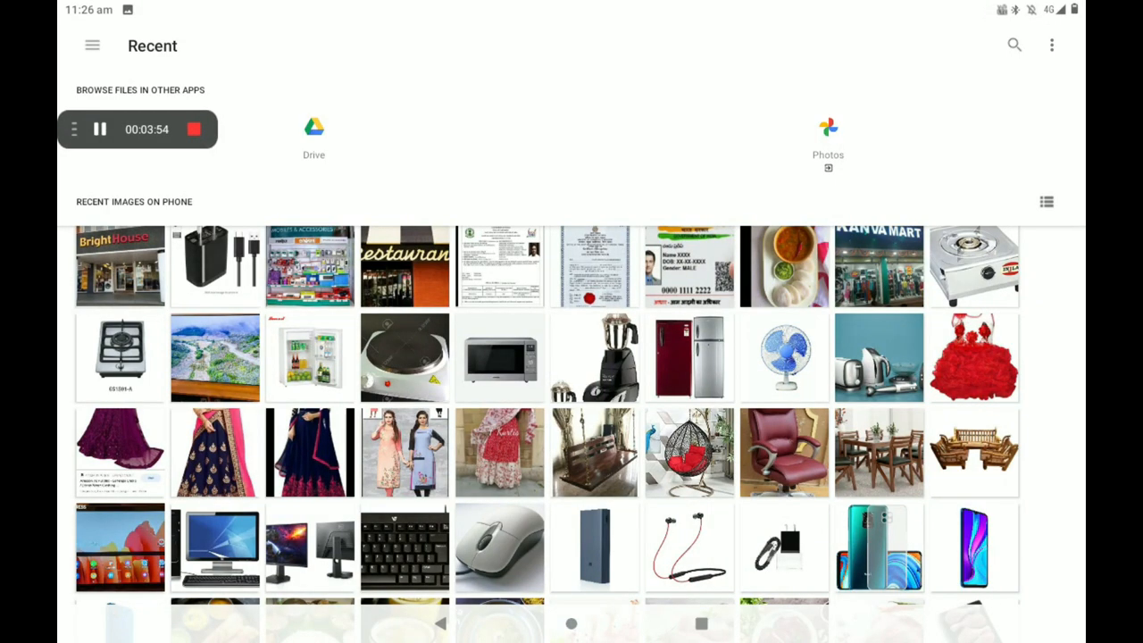
pyautogui.click(119, 265)
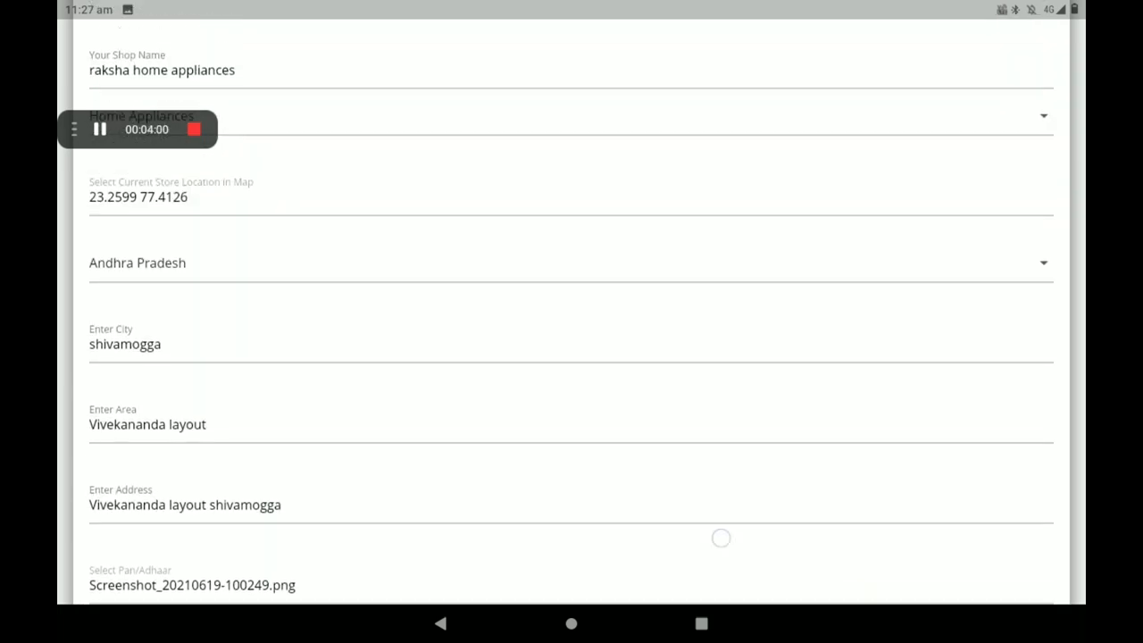
# Review the filled form and submit it, getting the Shop Listed Successfully confirmation.
pyautogui.scroll(-3)
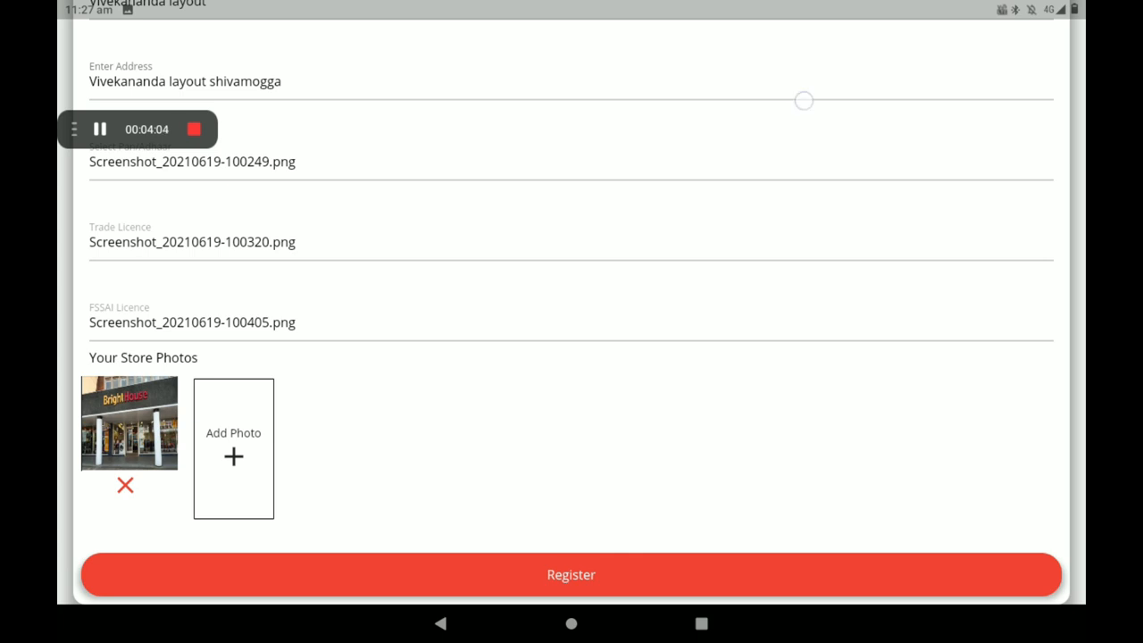
pyautogui.scroll(3)
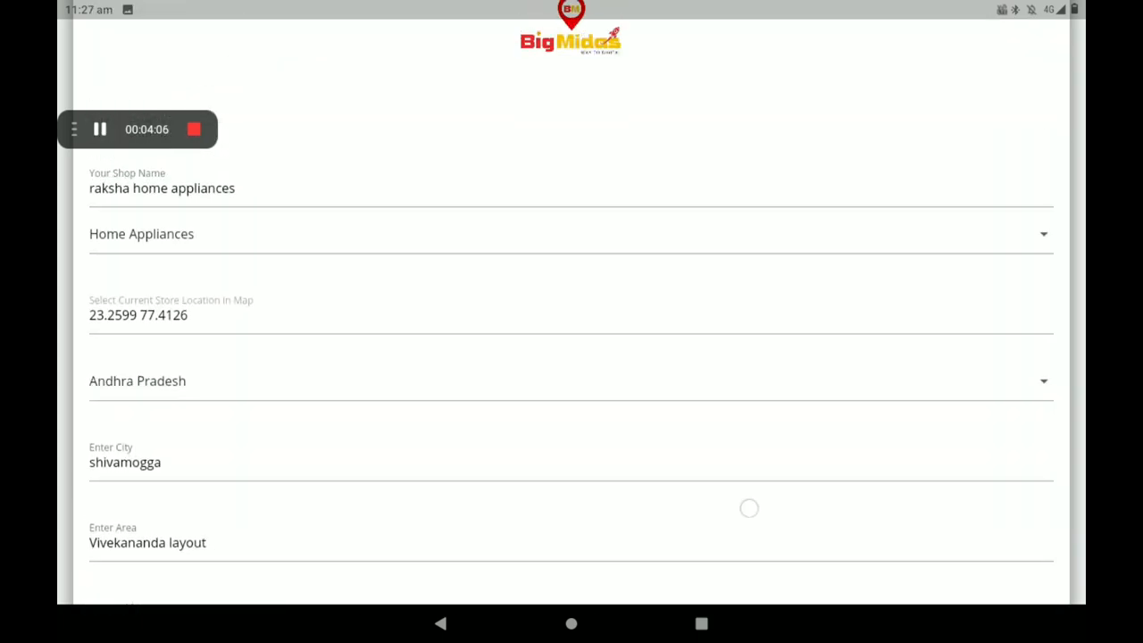
pyautogui.scroll(-3)
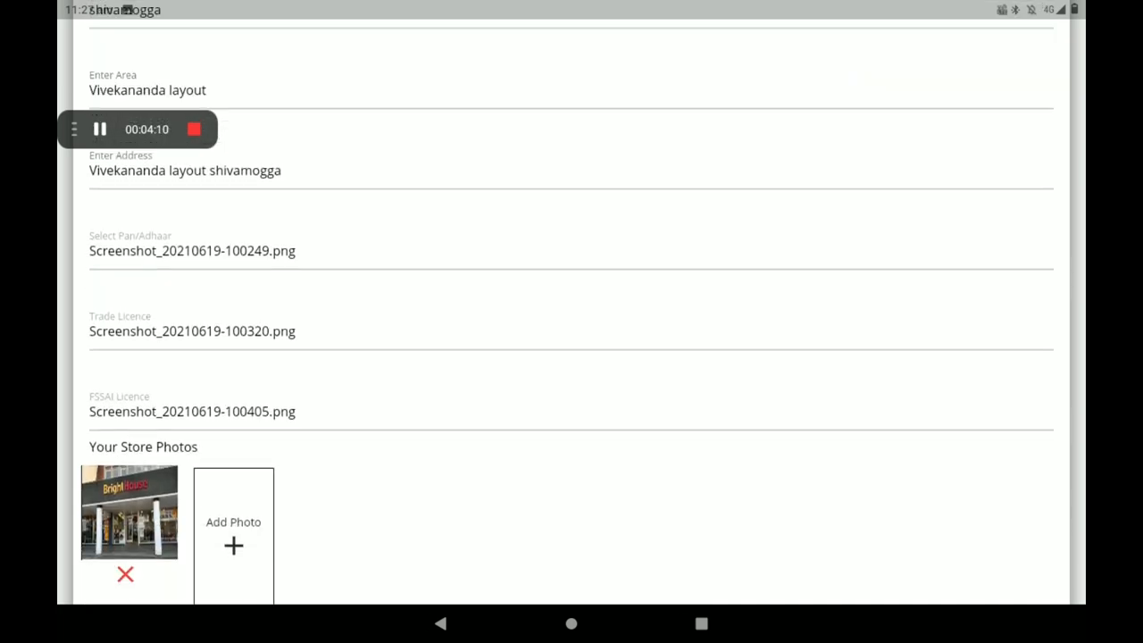
pyautogui.scroll(3)
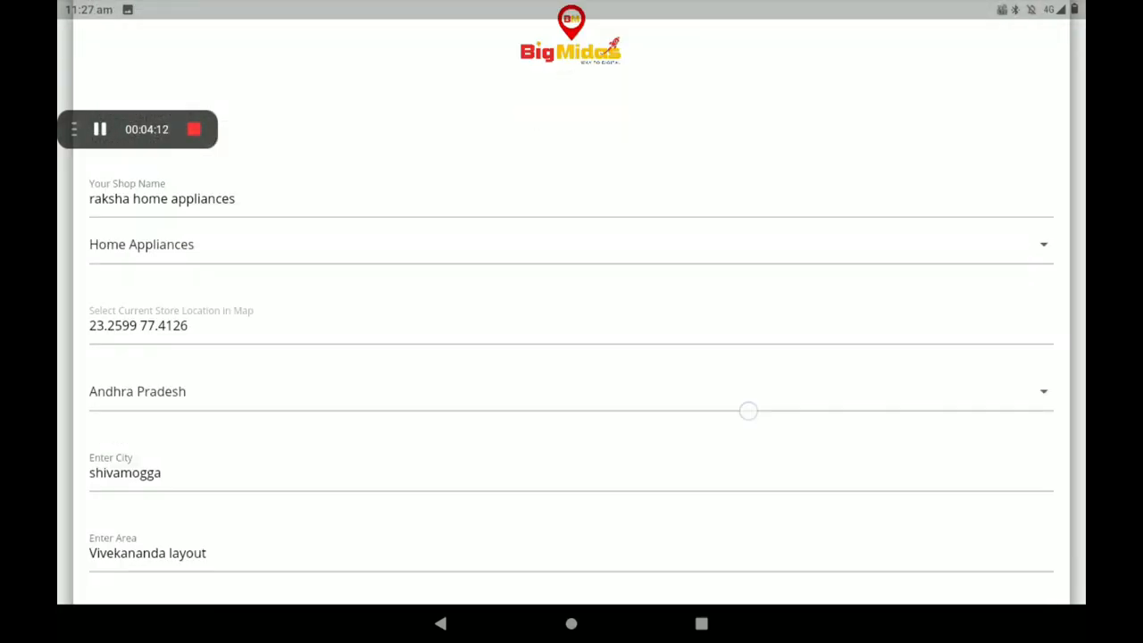
pyautogui.scroll(-3)
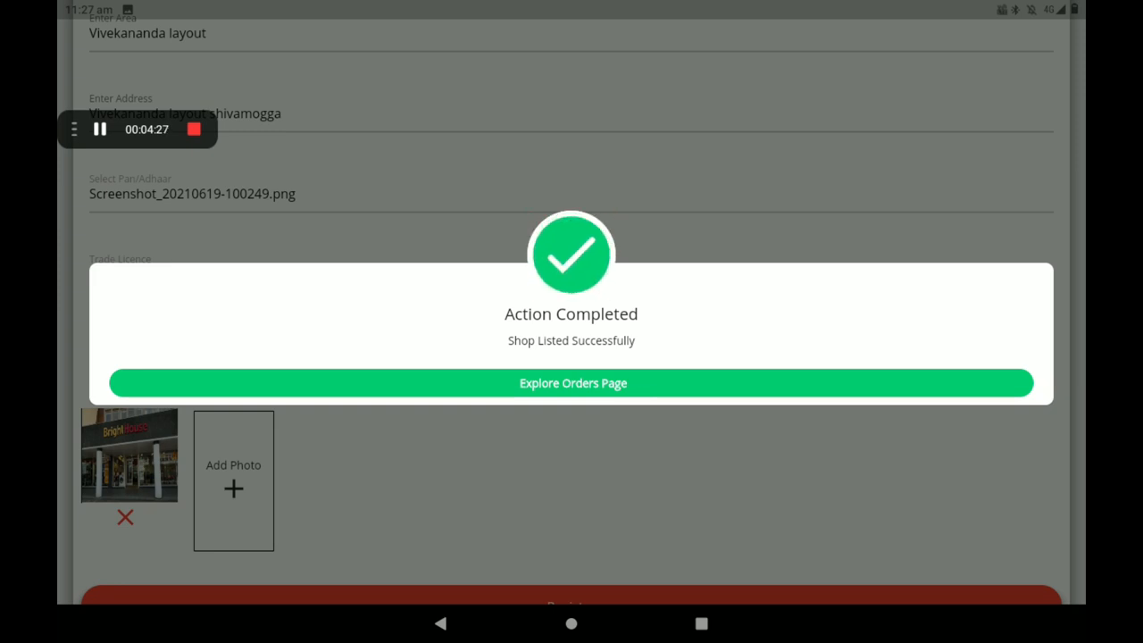
# Continue via Explore Orders Page to the Brand orders dashboard.
pyautogui.click(571, 382)
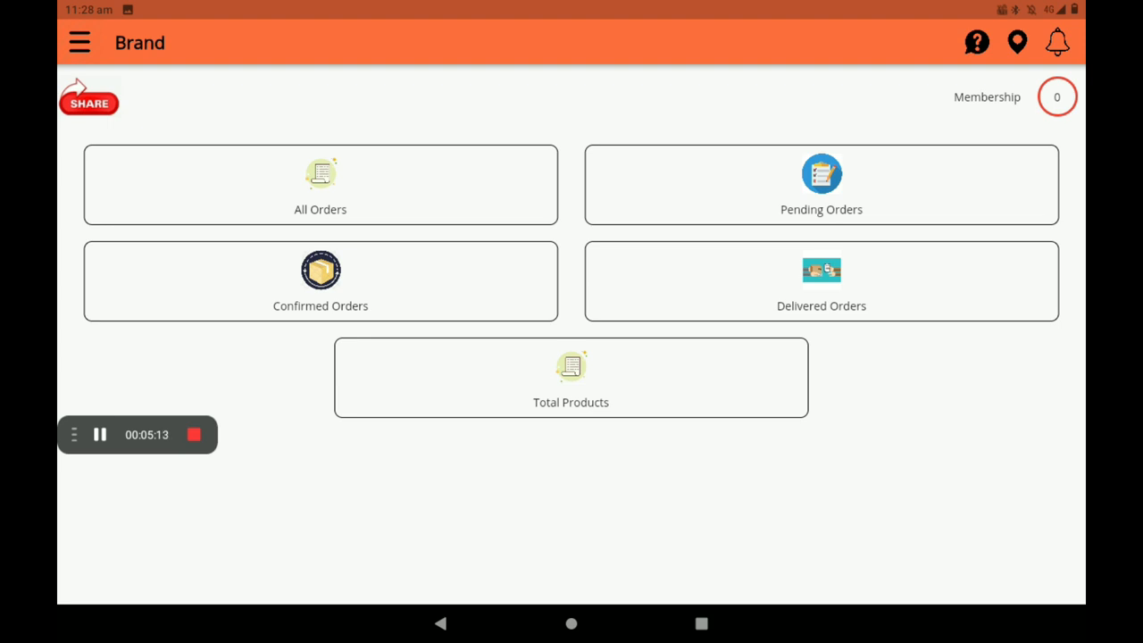
# Reveal the side menu listing shop status, Profile Setting, products, orders and subscription.
pyautogui.click(78, 43)
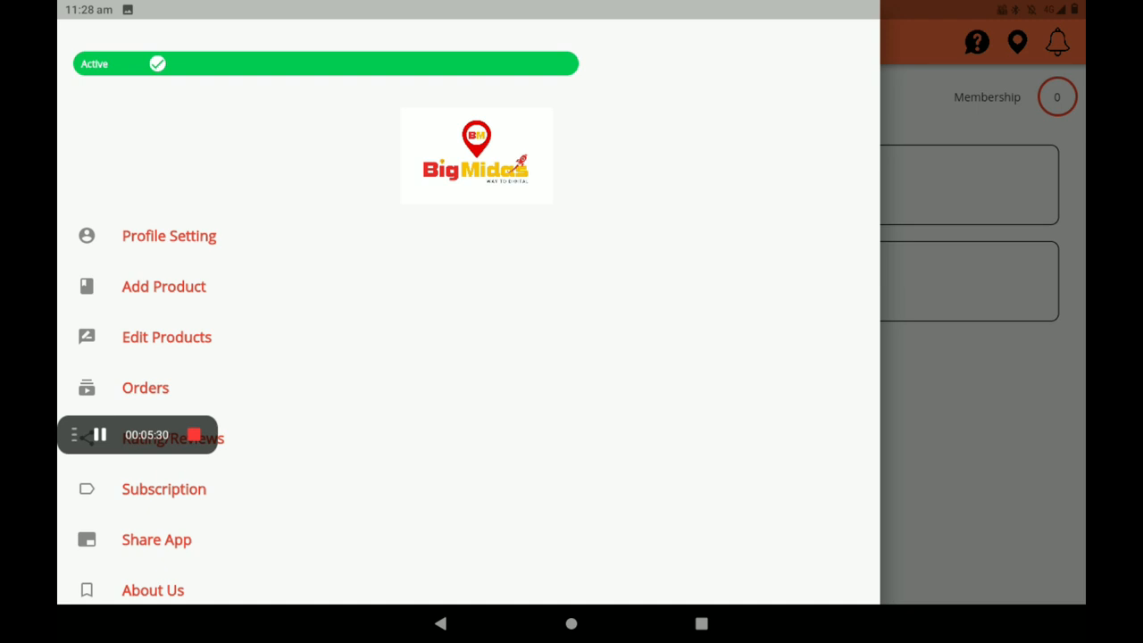
# Switch the shop status to In-Active and go to the vendor Profile Setting page.
pyautogui.click(325, 64)
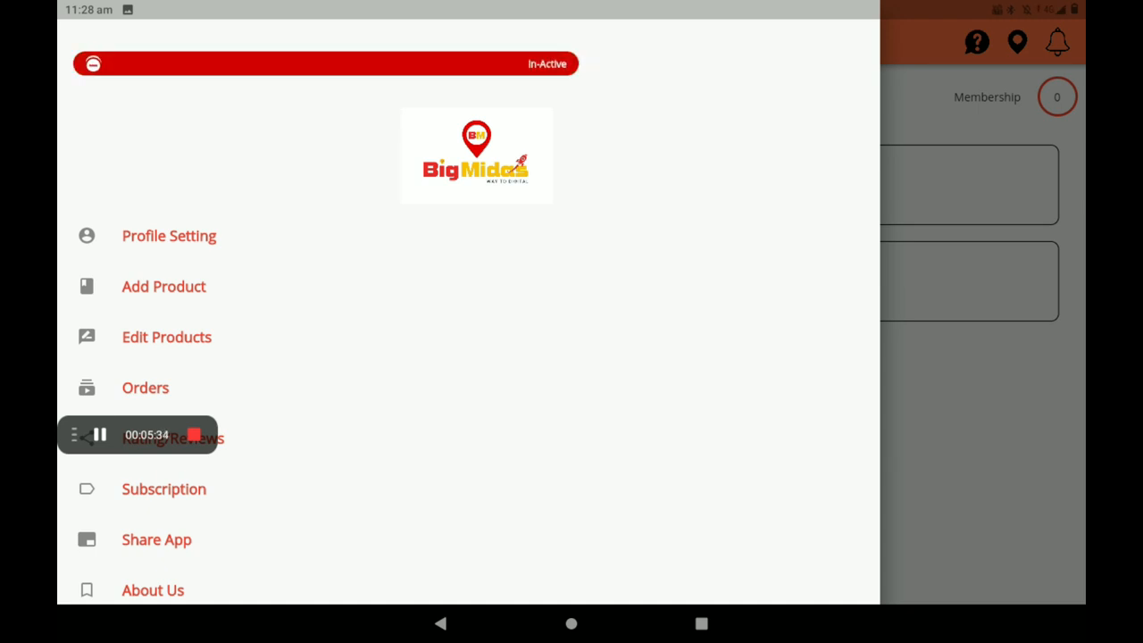
pyautogui.click(100, 434)
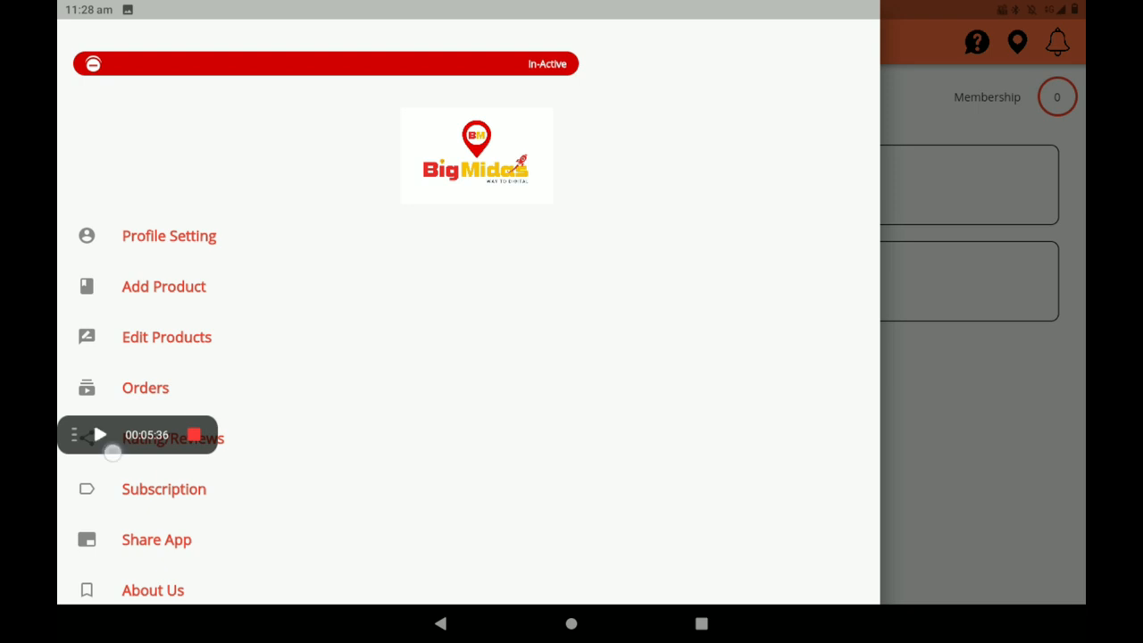
pyautogui.click(100, 435)
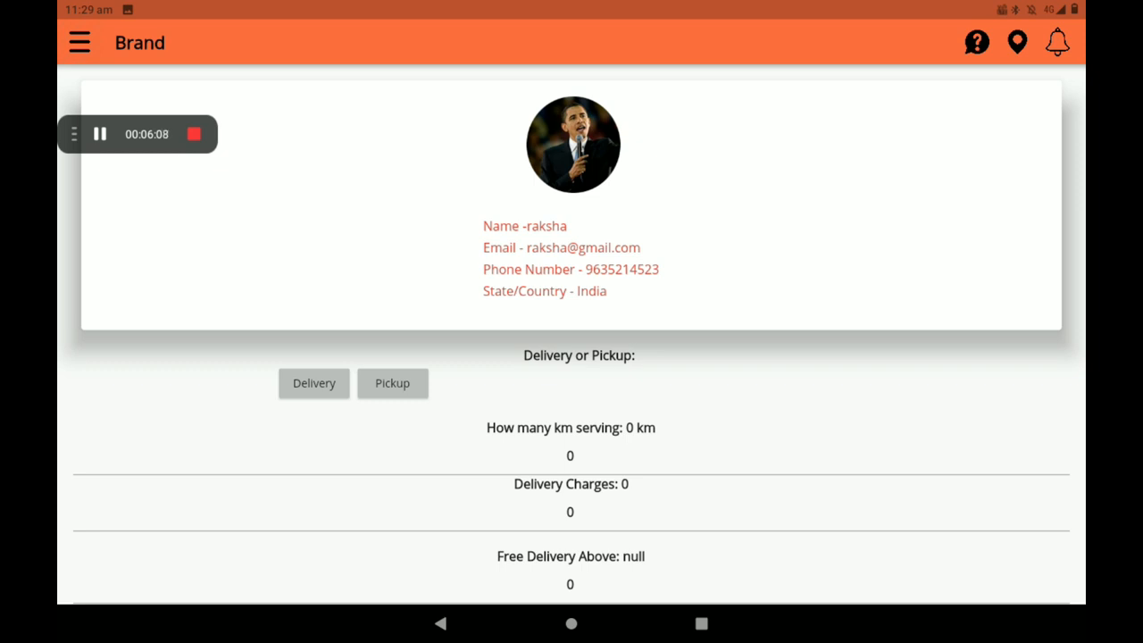
# Settle on Delivery as the service mode and begin editing the km serving distance.
pyautogui.click(314, 382)
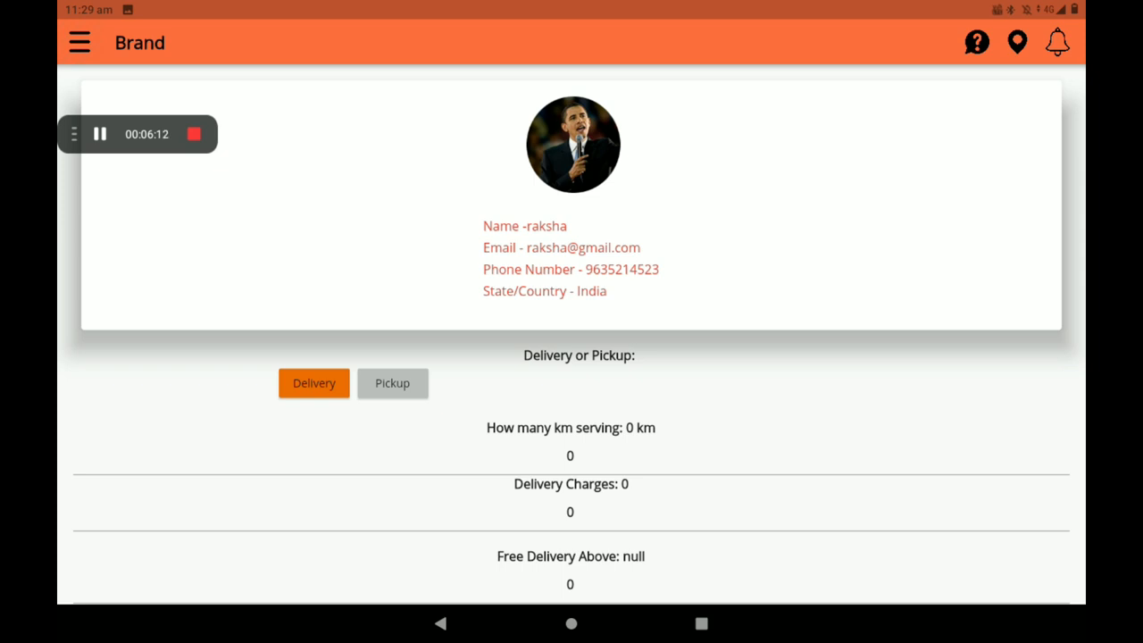
pyautogui.click(393, 382)
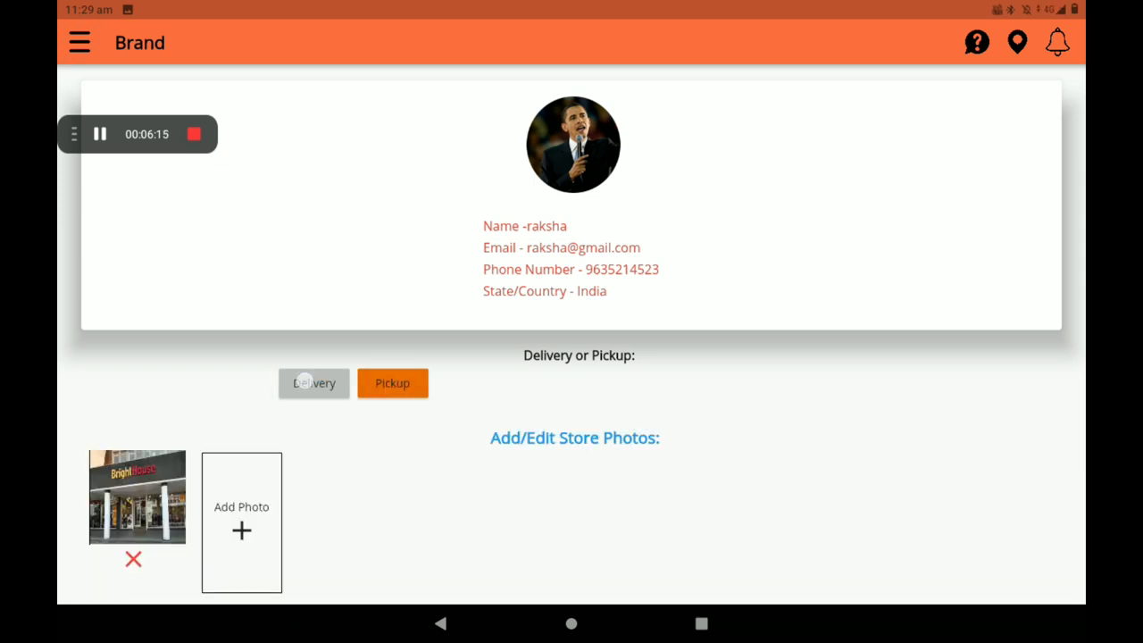
pyautogui.click(314, 383)
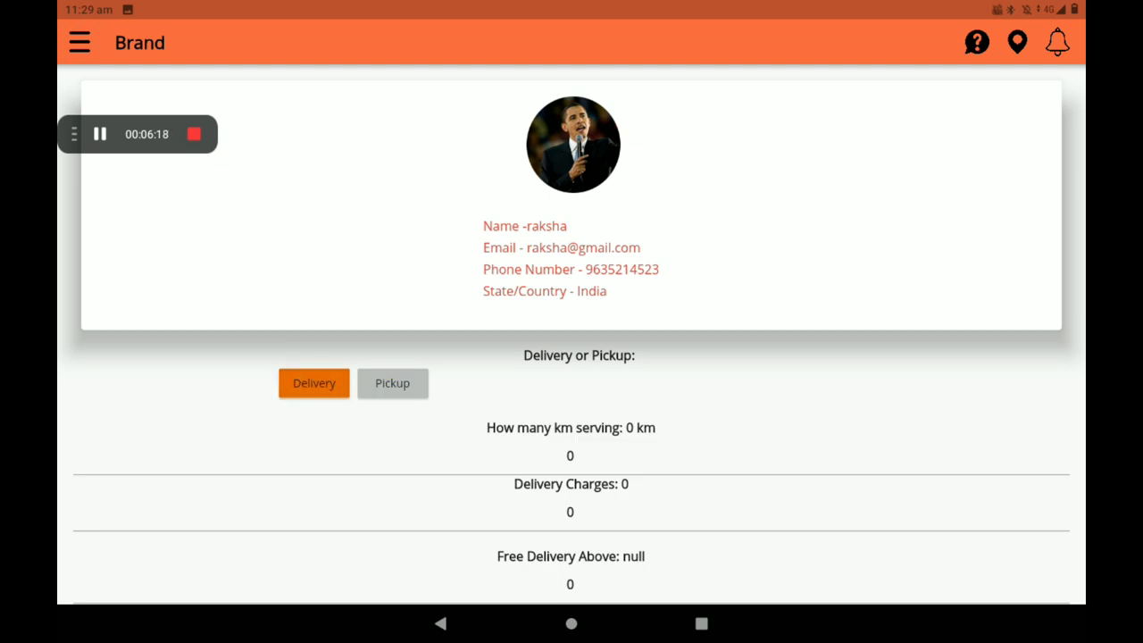
pyautogui.click(570, 455)
pyautogui.write('3')
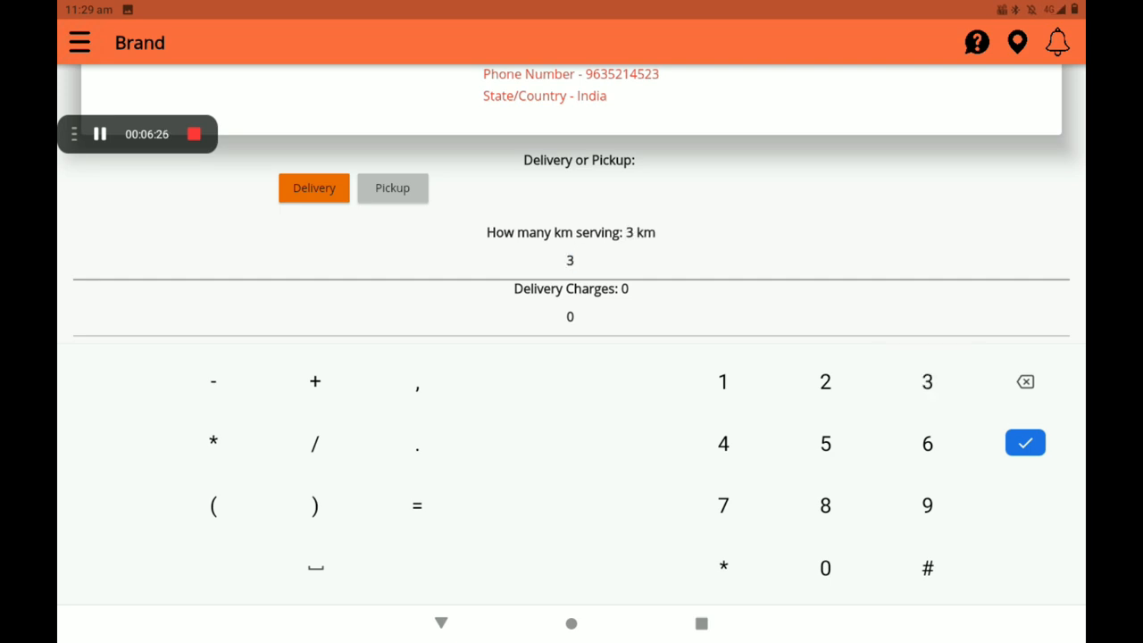
# Update delivery settings to 3 km serving, charge 60 and free delivery above 5000.
pyautogui.click(1025, 443)
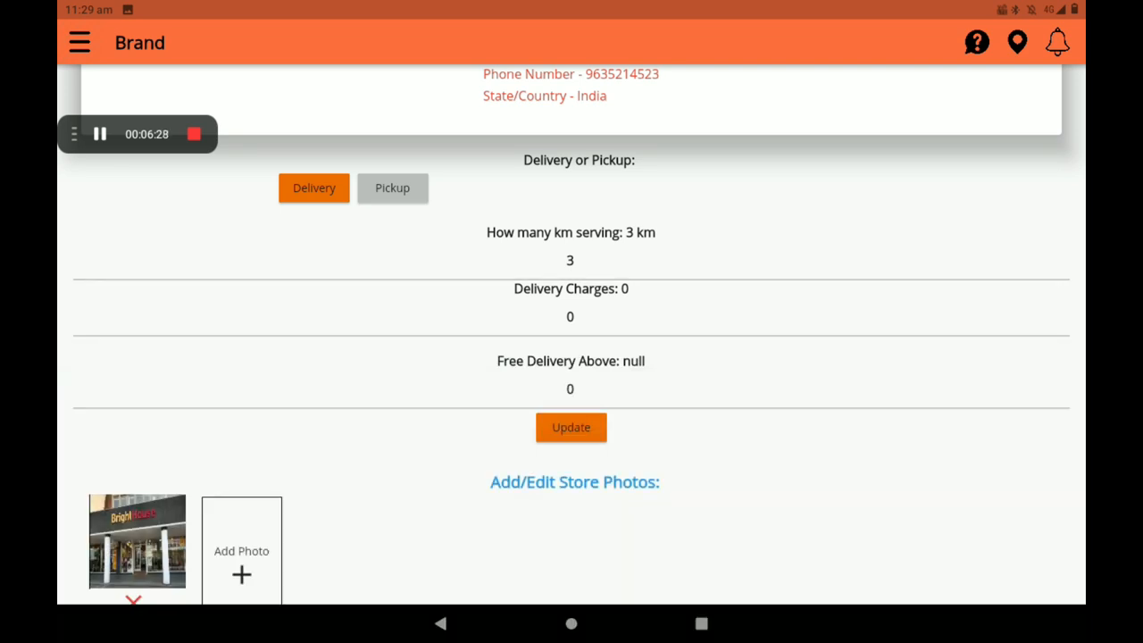
pyautogui.click(570, 316)
pyautogui.write('6')
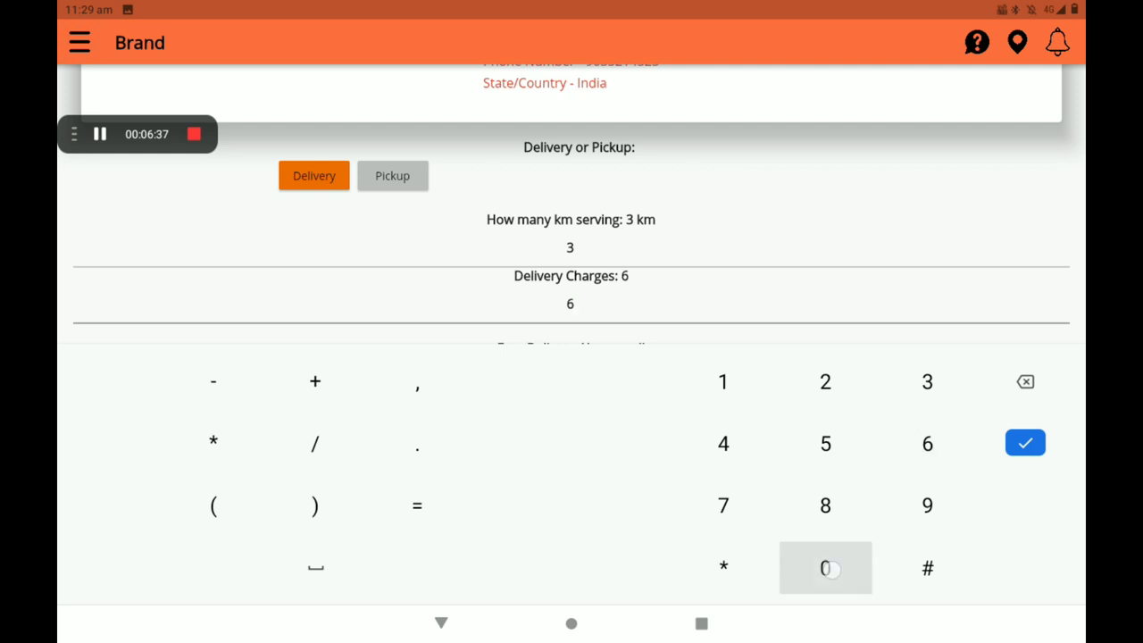
pyautogui.click(825, 568)
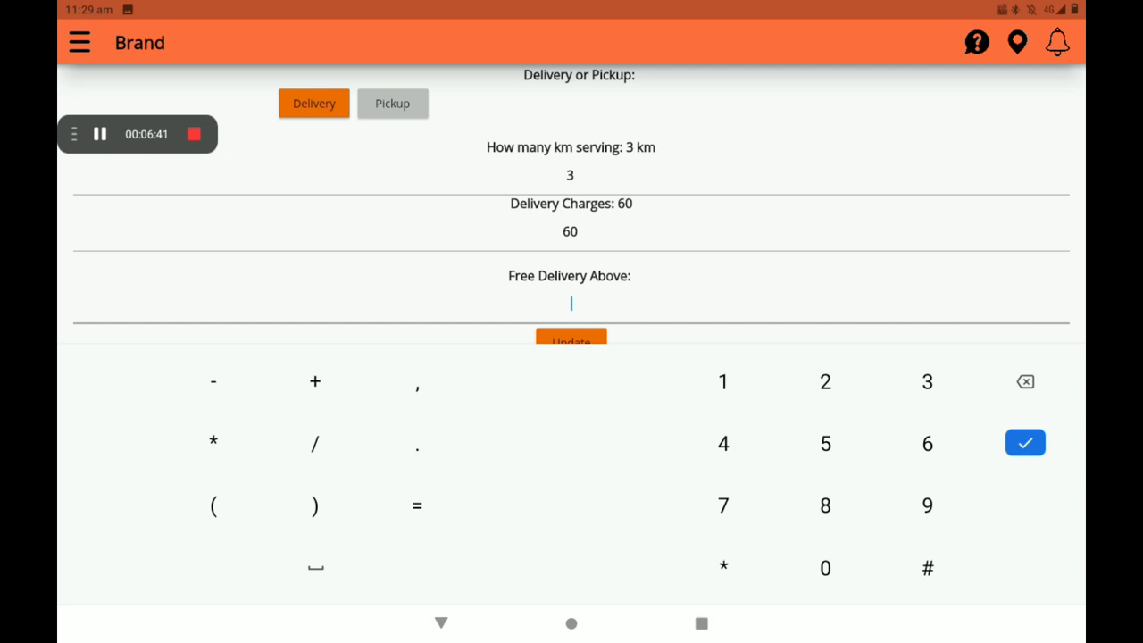
pyautogui.click(825, 443)
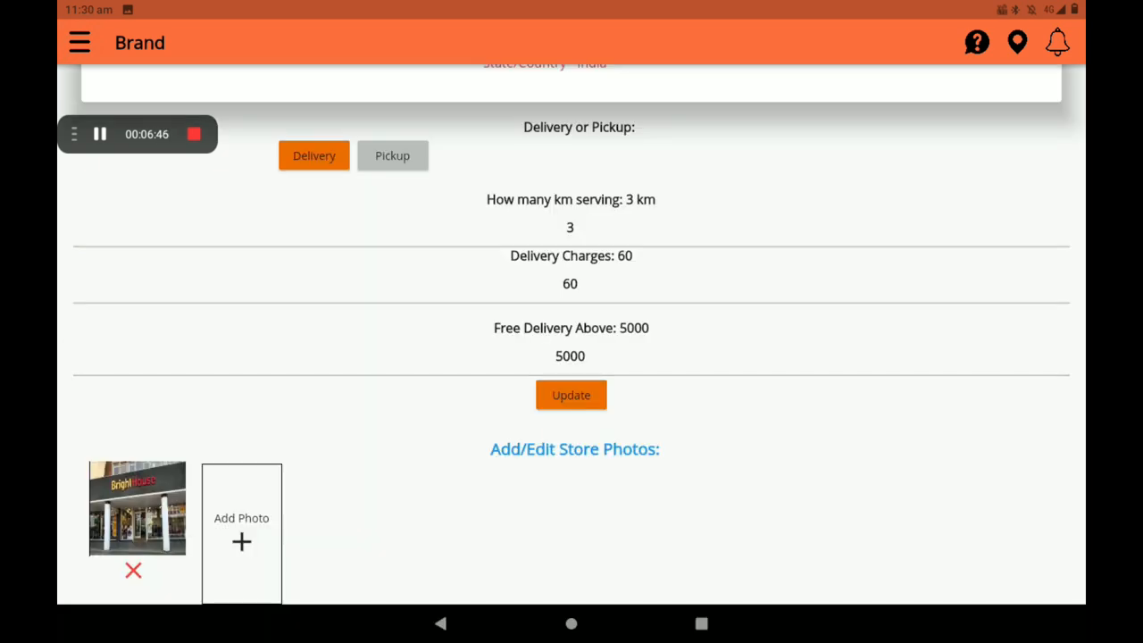
pyautogui.click(79, 43)
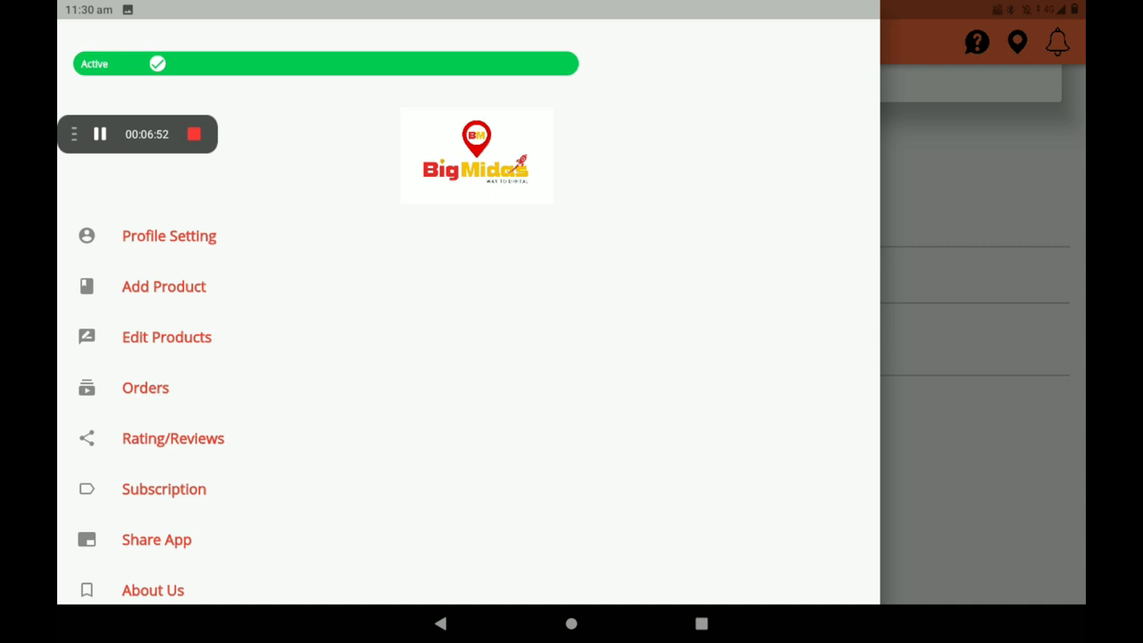
# Log out via the side drawer, returning to the Create Your Account / Login welcome page.
pyautogui.click(165, 286)
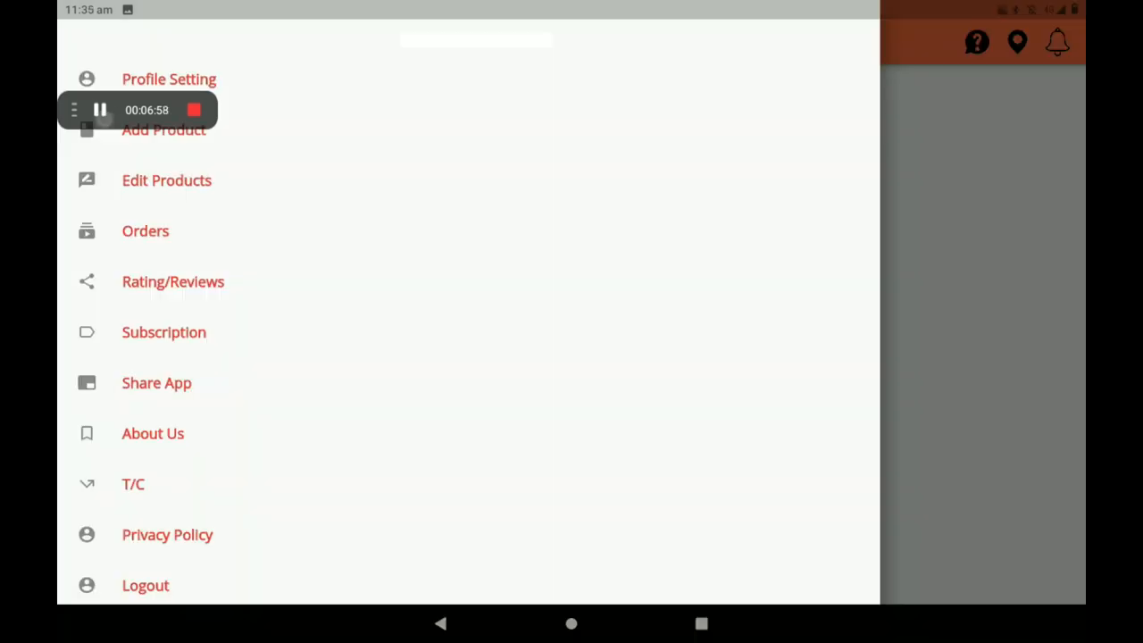
pyautogui.click(157, 382)
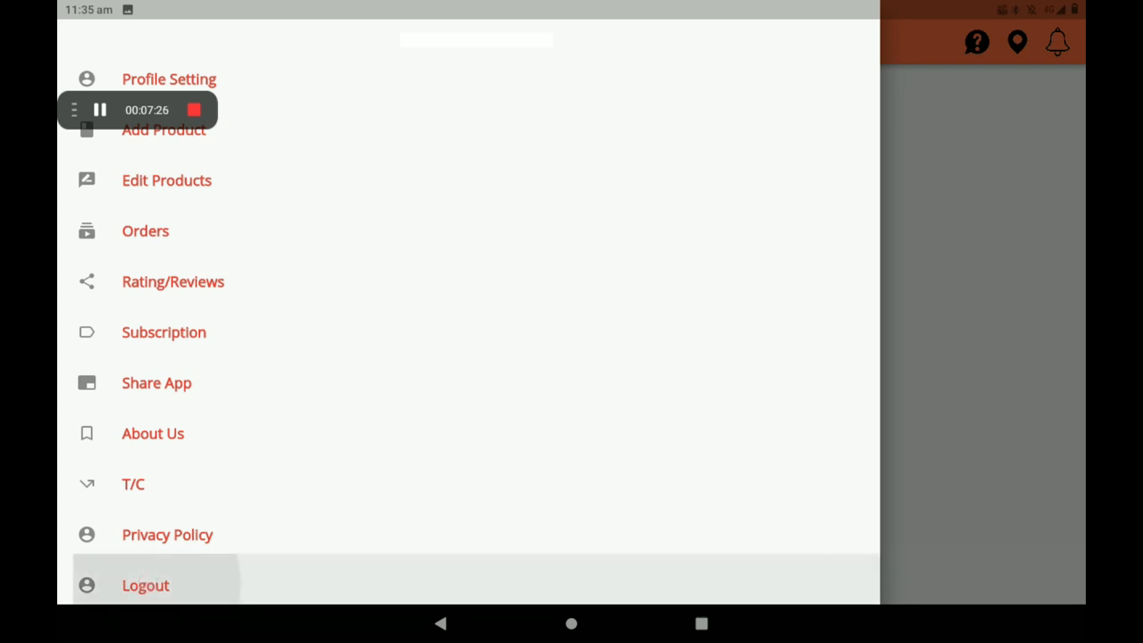
pyautogui.click(147, 586)
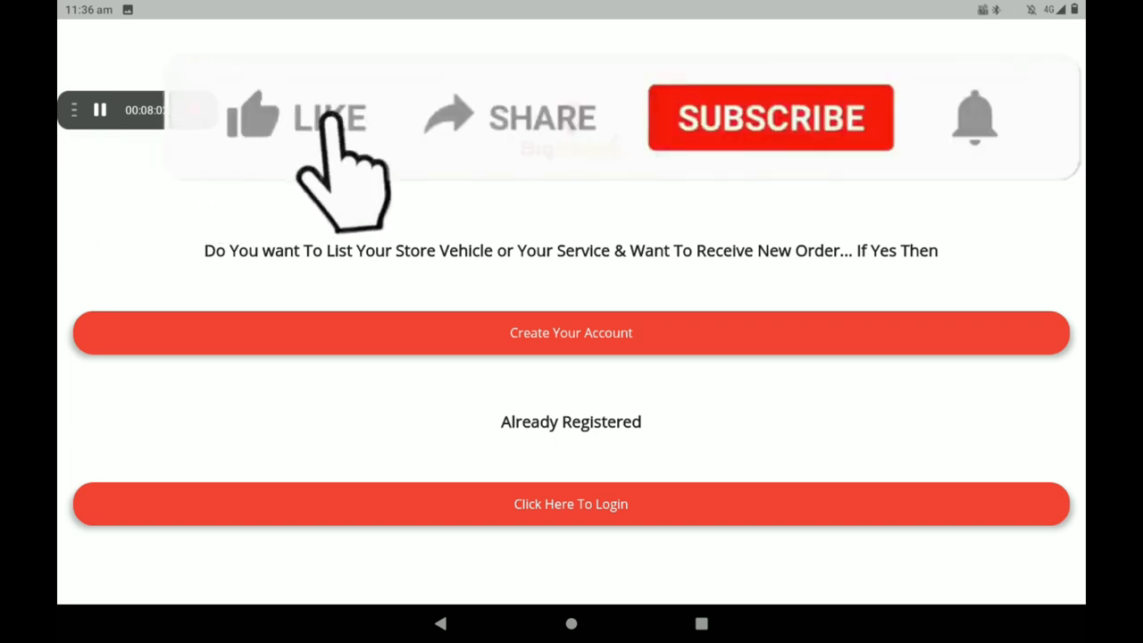
pyautogui.click(268, 118)
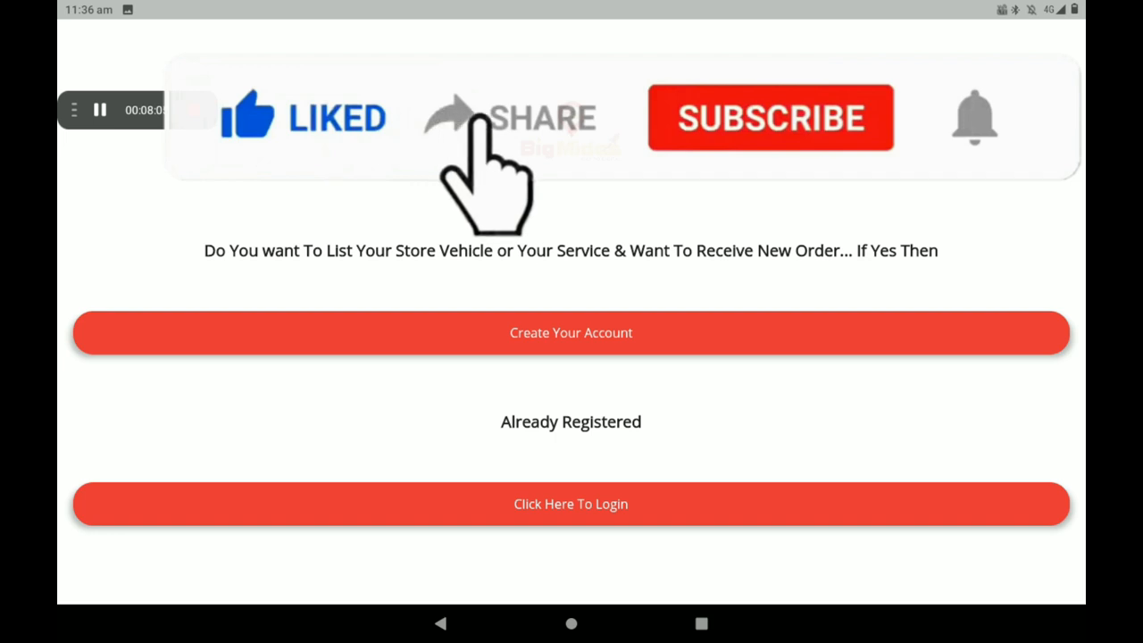
pyautogui.moveTo(696, 170)
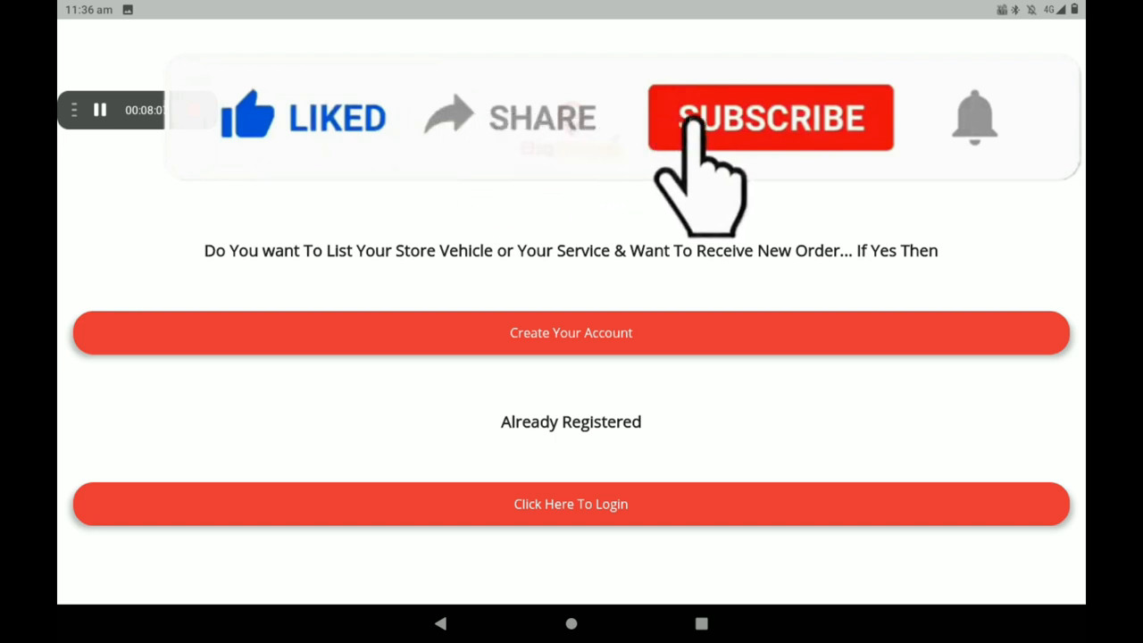
pyautogui.click(771, 117)
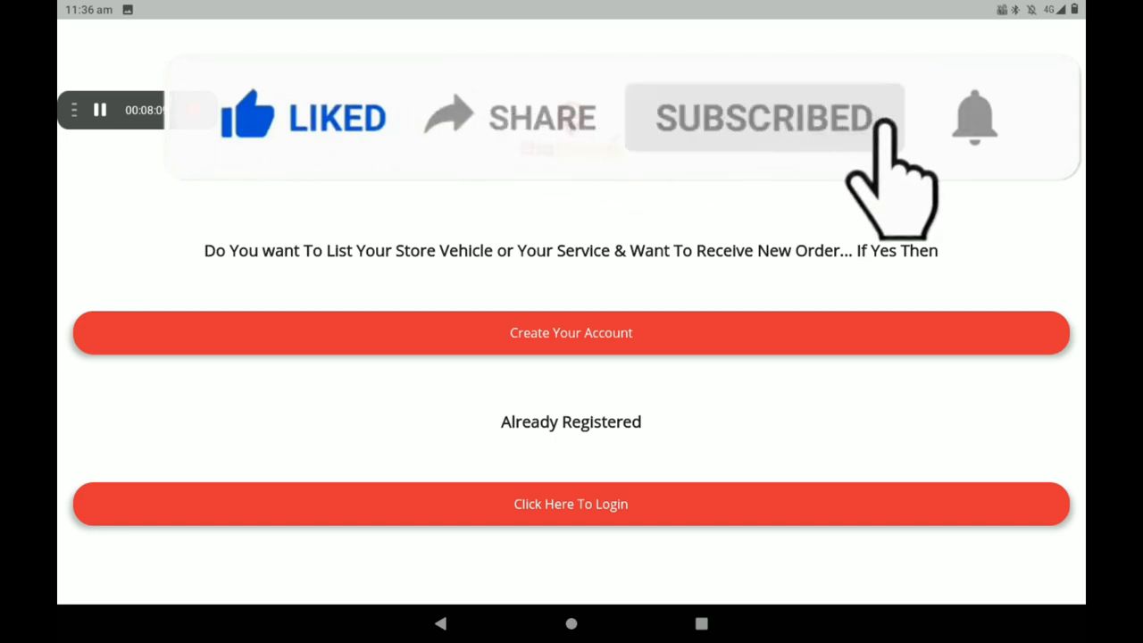